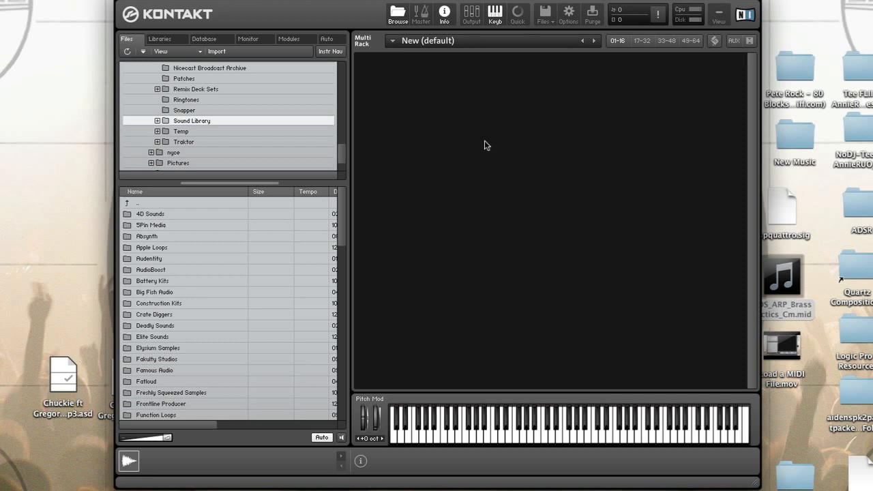
mouse_move(629, 94)
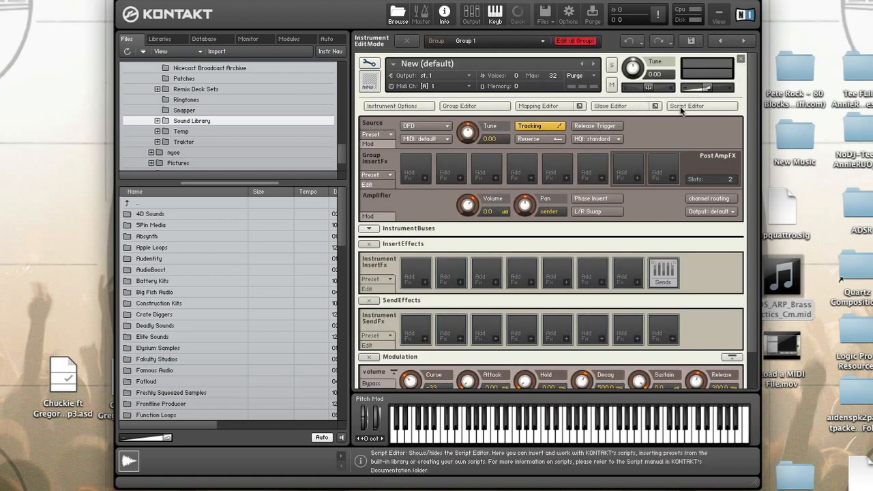
Show the Script Editor and type mf_insert_file(path, track, pos, mode).
click(697, 105)
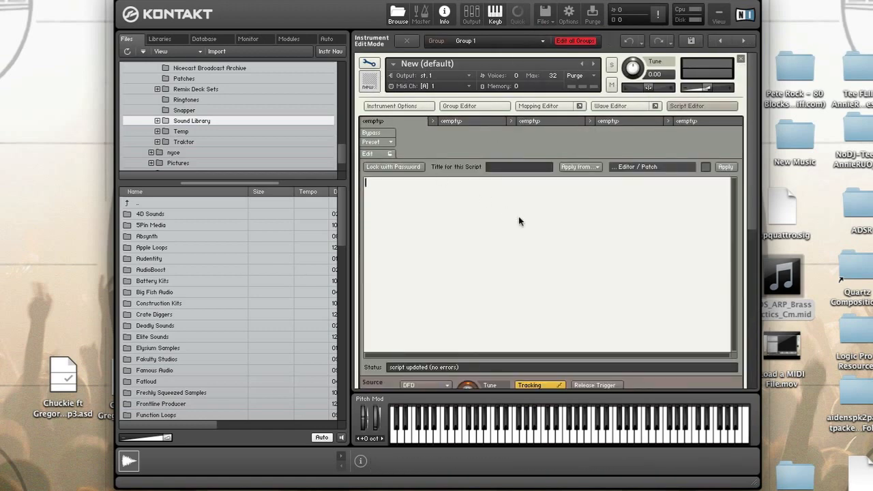
text(mf_insert_file)
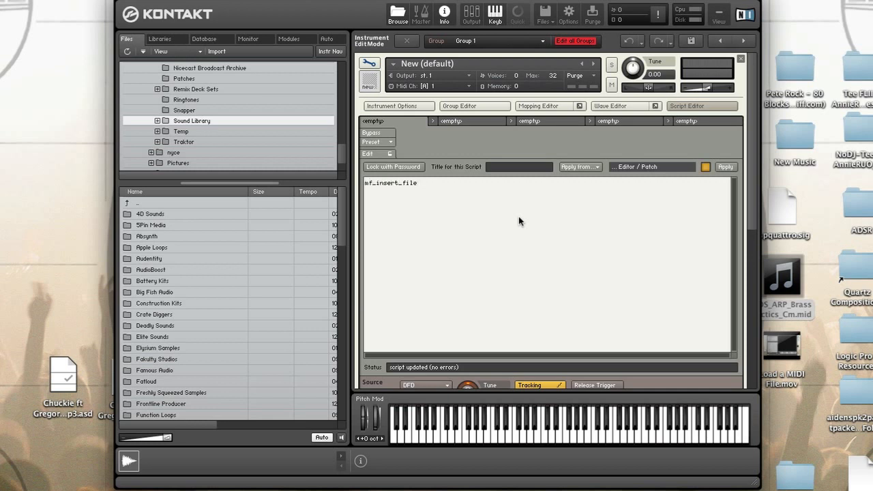
text((part)
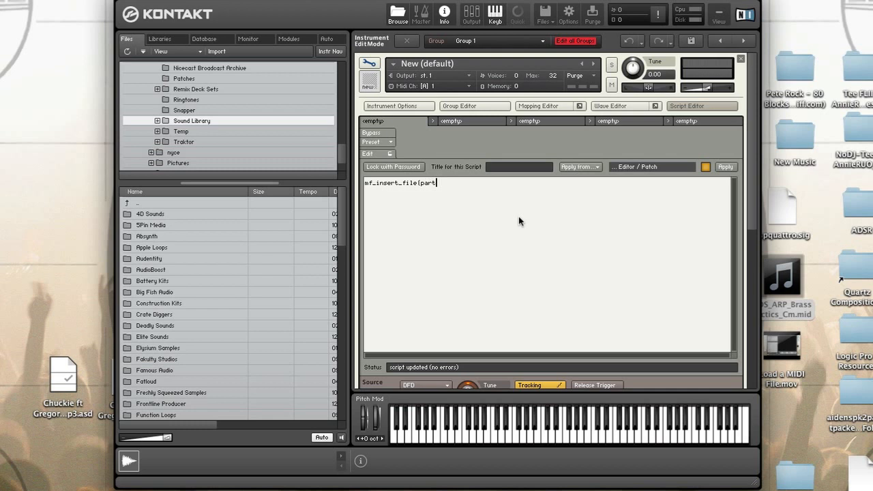
key(Backspace)
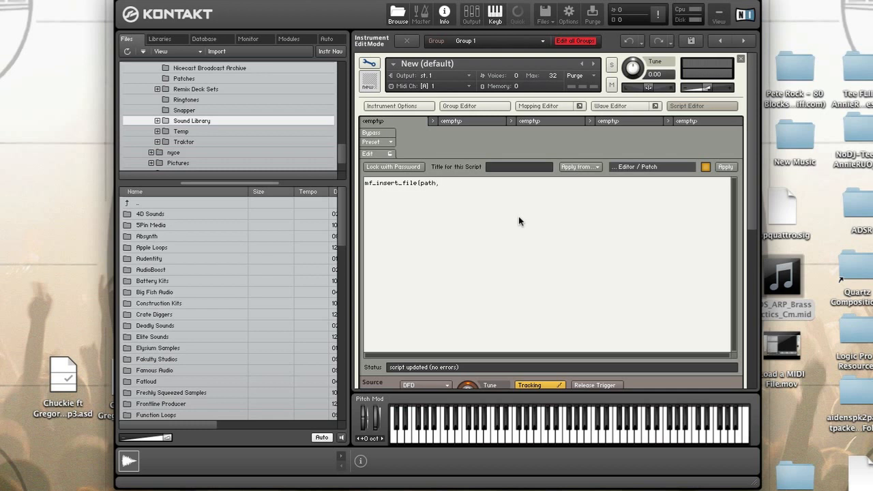
text(track)
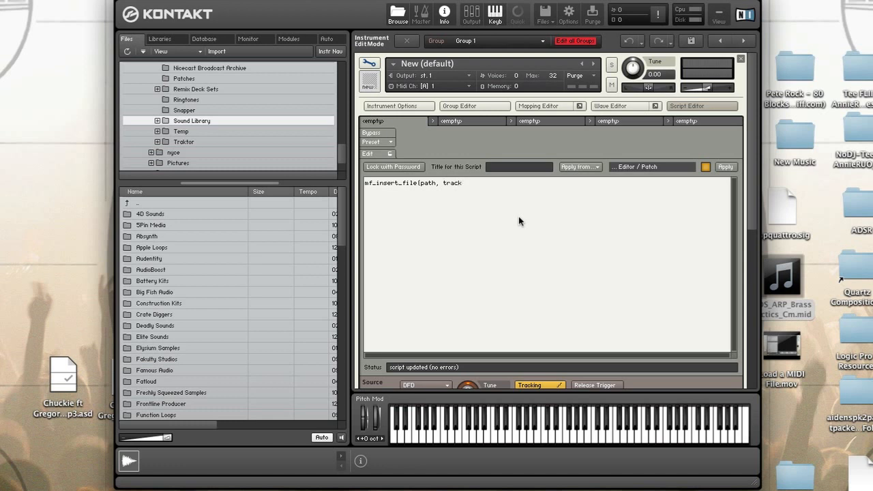
text(pos,)
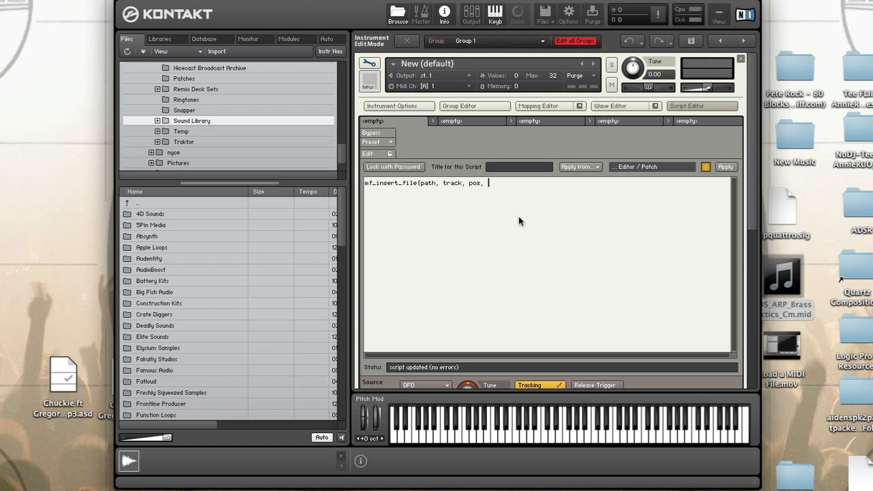
text(mode))
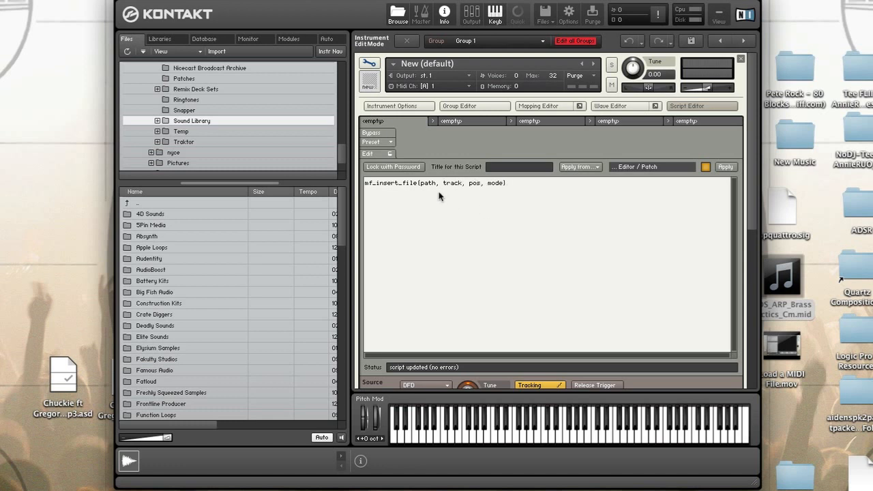
Highlight the path, track, pos and mode parameters one by one to explain them.
double_click(426, 182)
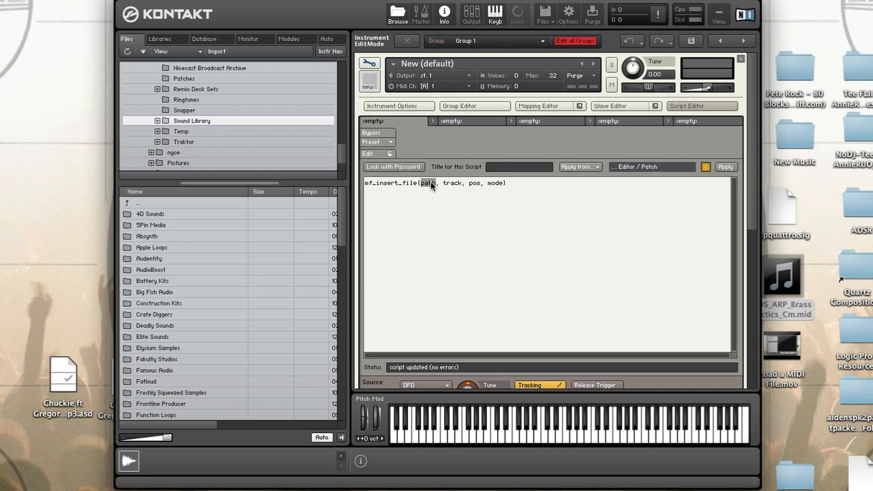
double_click(452, 183)
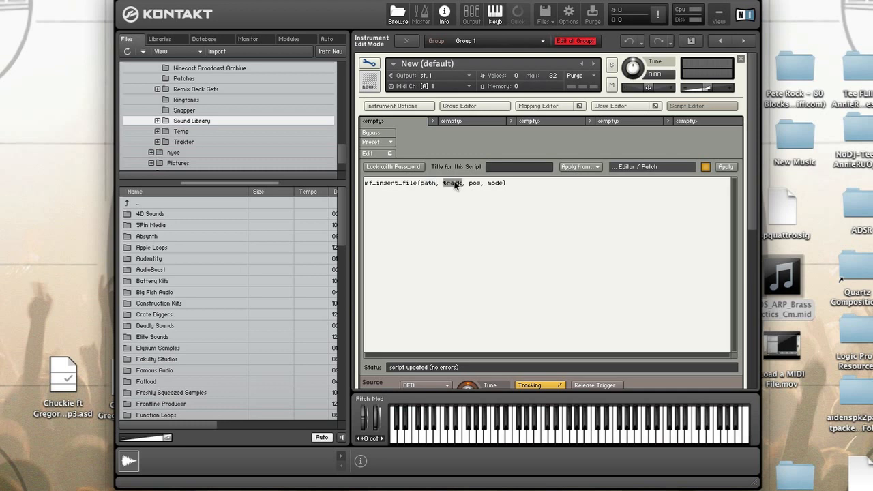
mouse_move(468, 207)
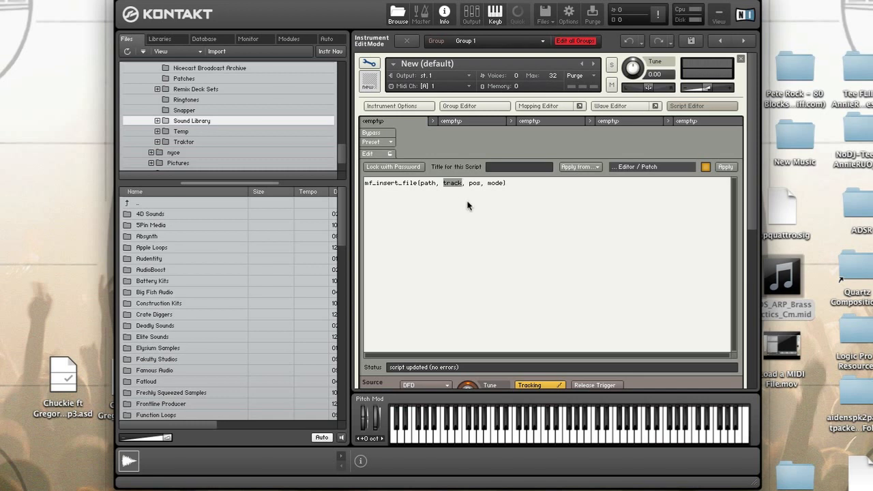
double_click(475, 182)
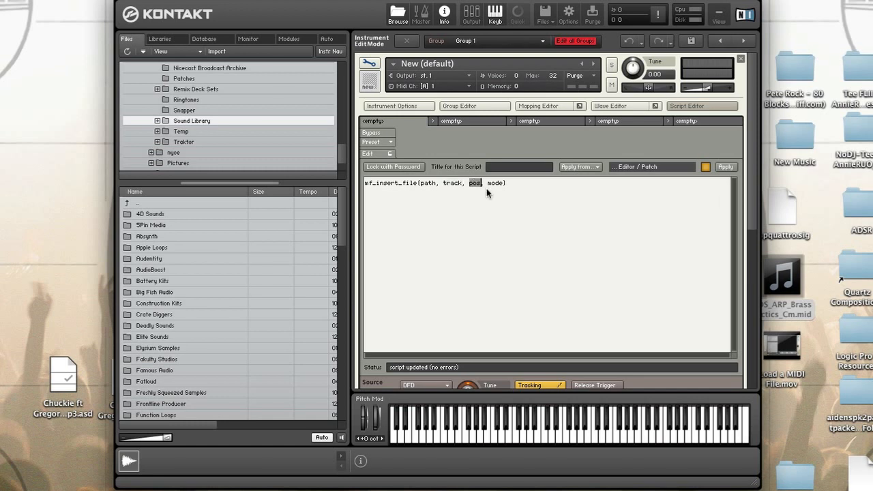
mouse_move(483, 189)
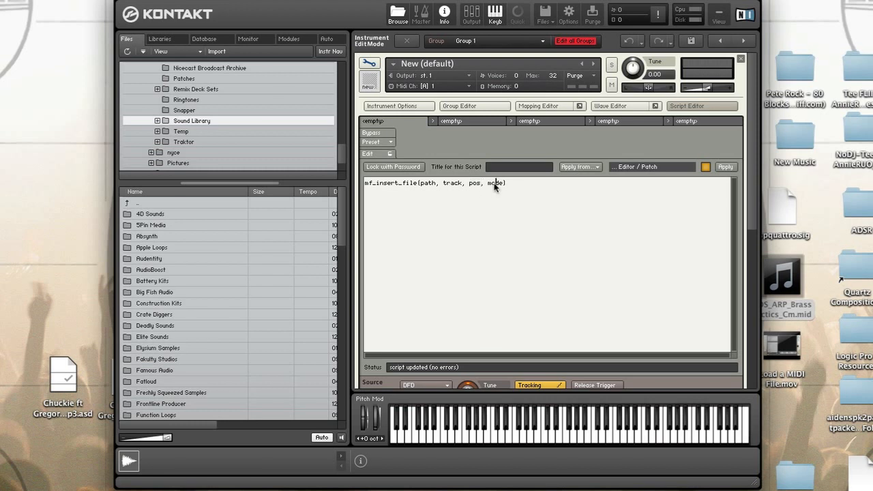
double_click(495, 183)
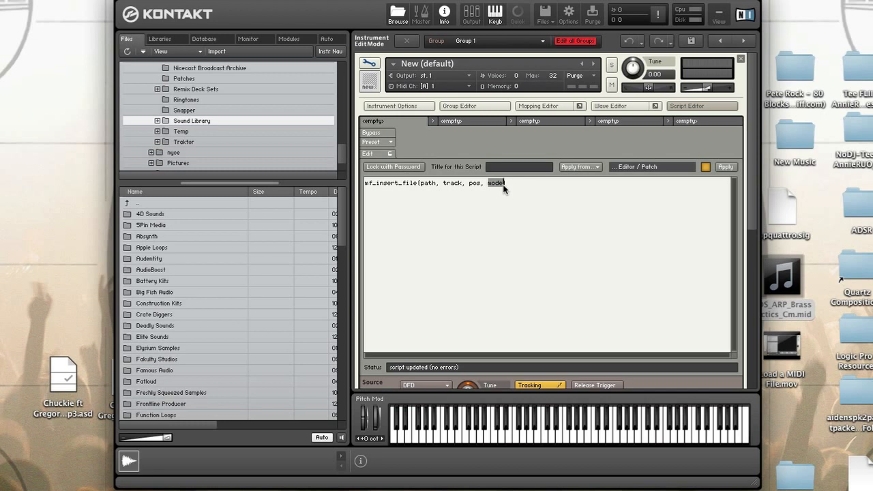
Close the mf_insert_file parenthesis before clearing the line to start typing 'on'.
text())
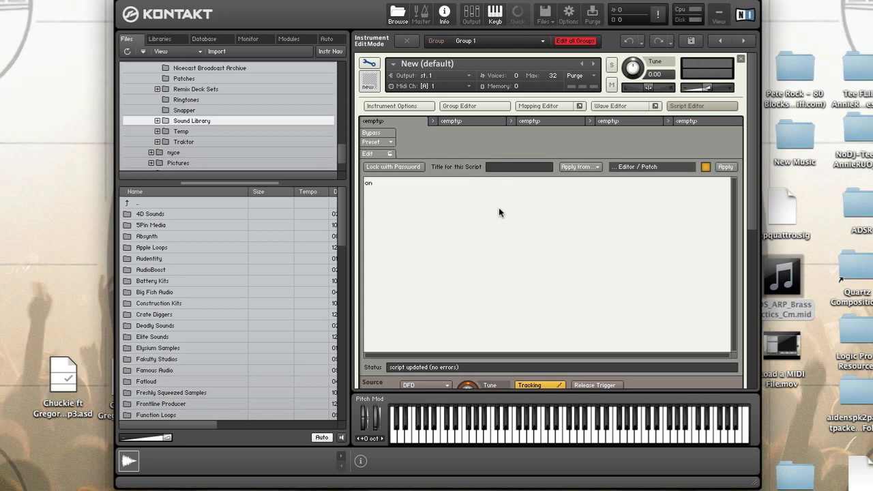
Start on init, titling the script 'My First Insert MIDI UI' and clearing messages.
text(int)
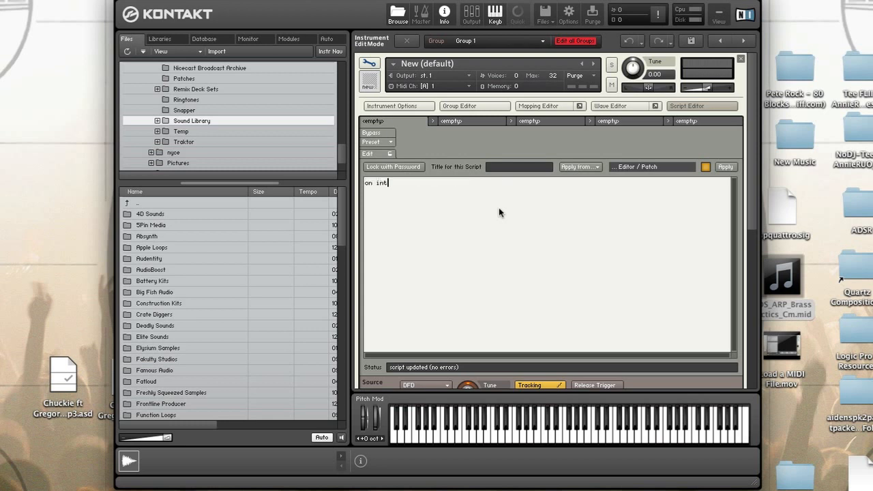
text(it)
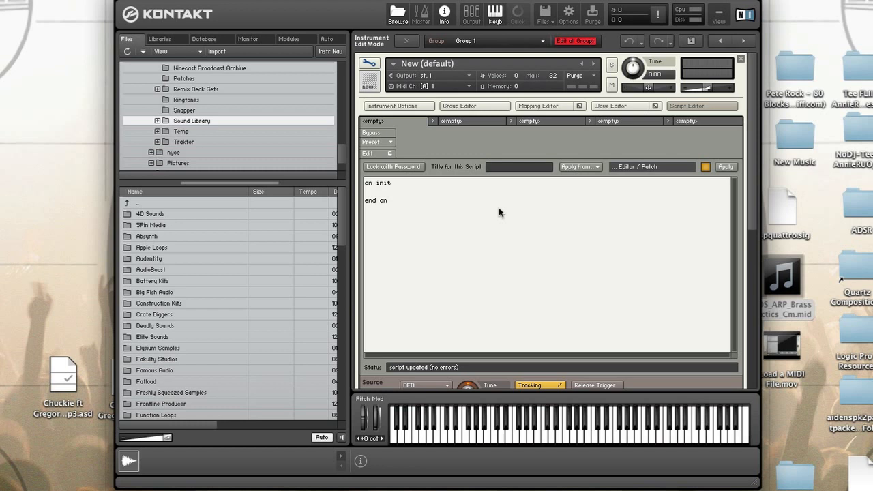
text(set_)
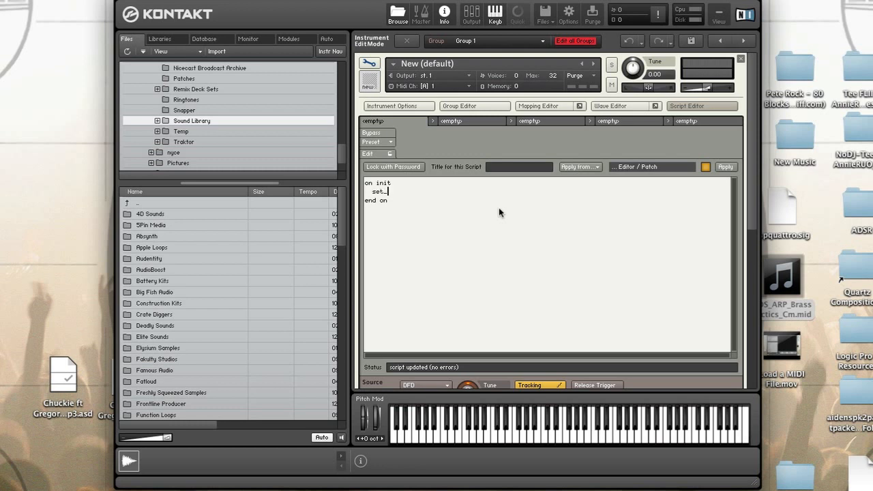
text(script_title(")
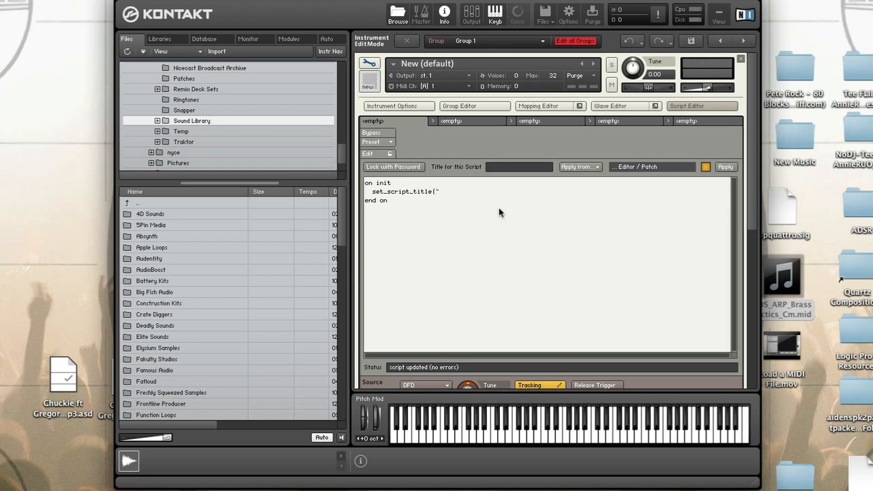
text(My First)
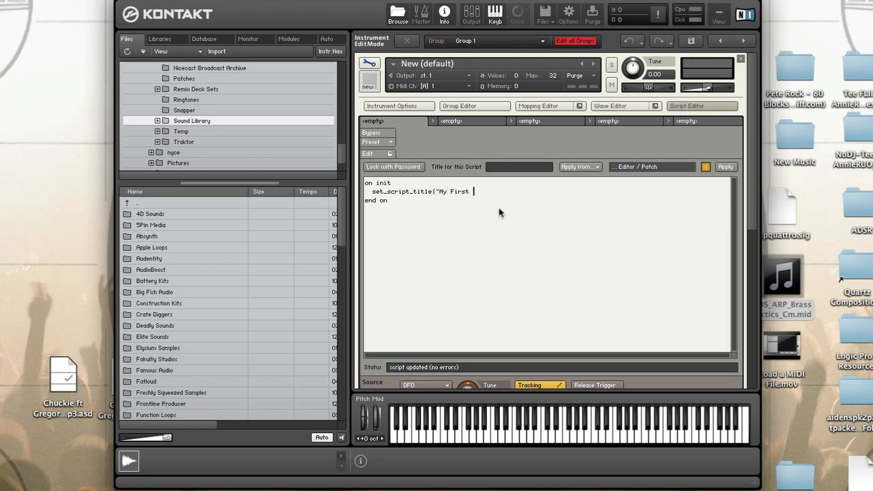
text(Insrt MIDI UI"))
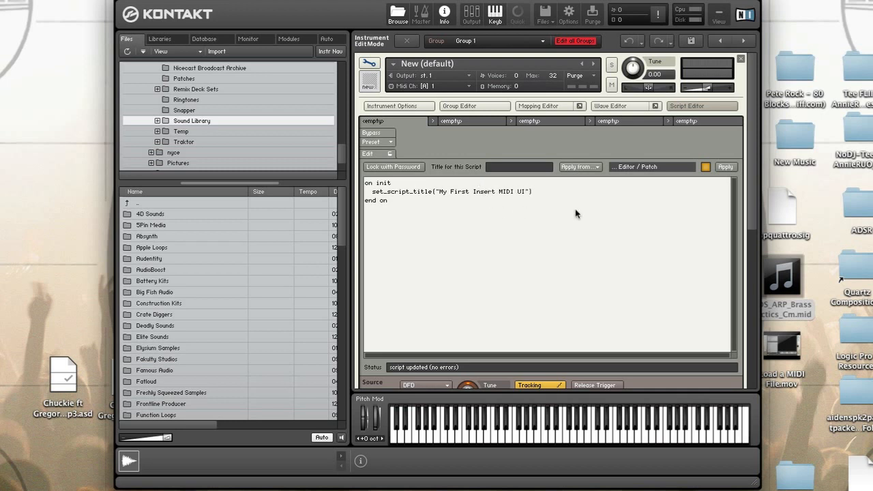
mouse_move(547, 196)
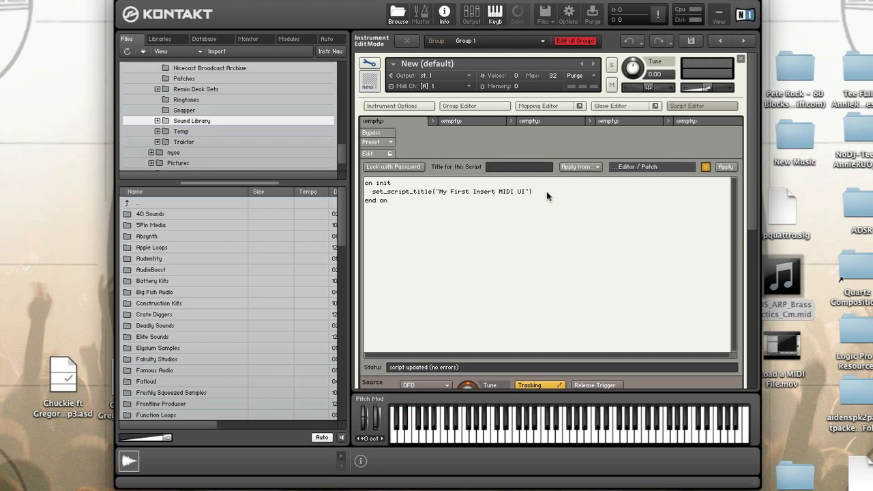
text(messages)
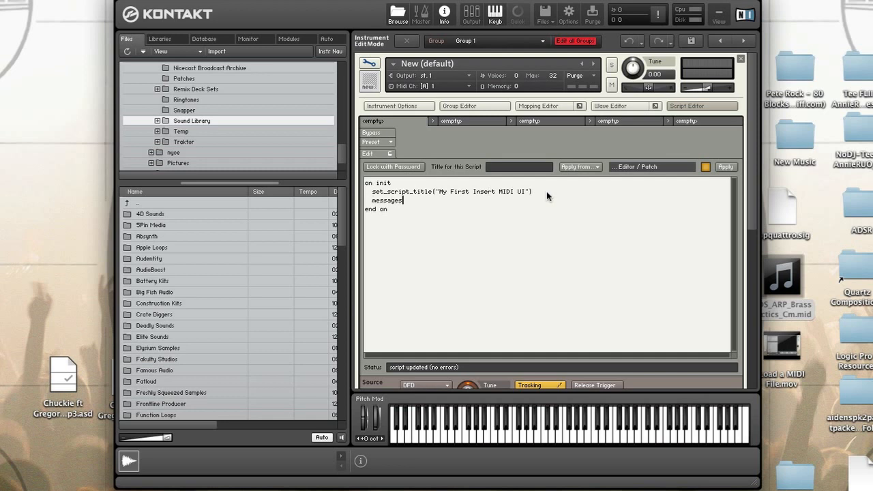
text((""))
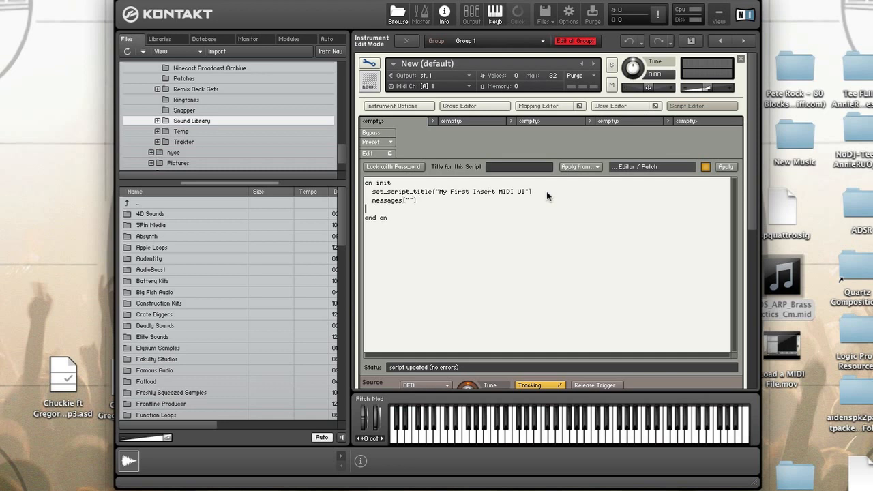
text(d)
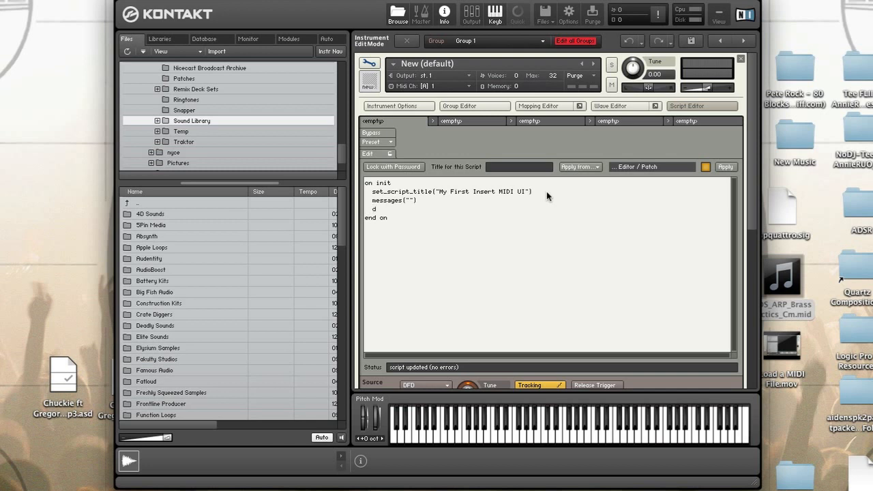
text(eclare)
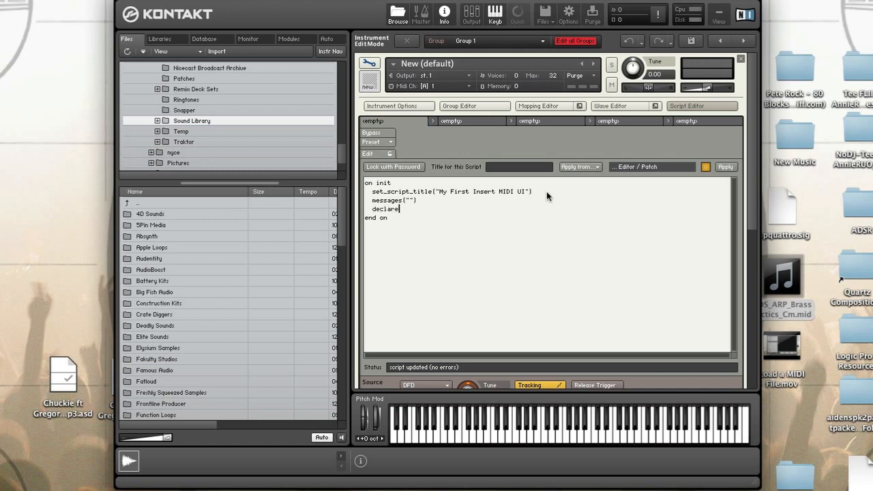
text(@)
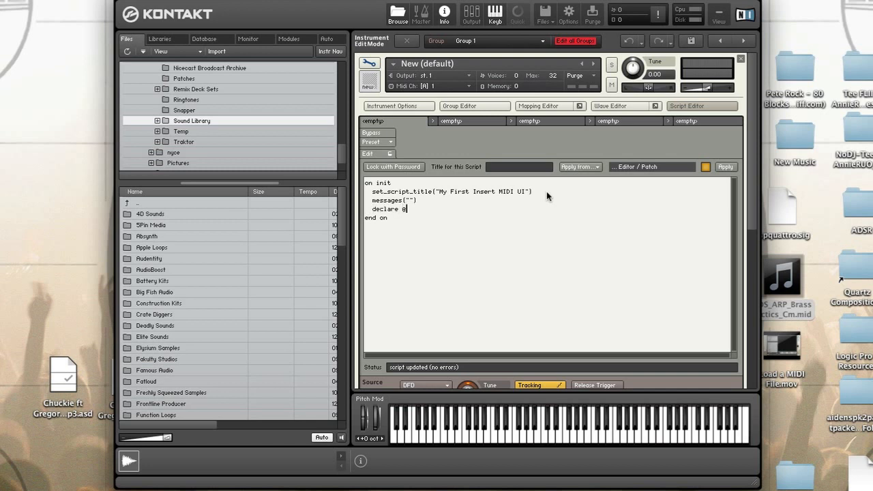
text(file_name)
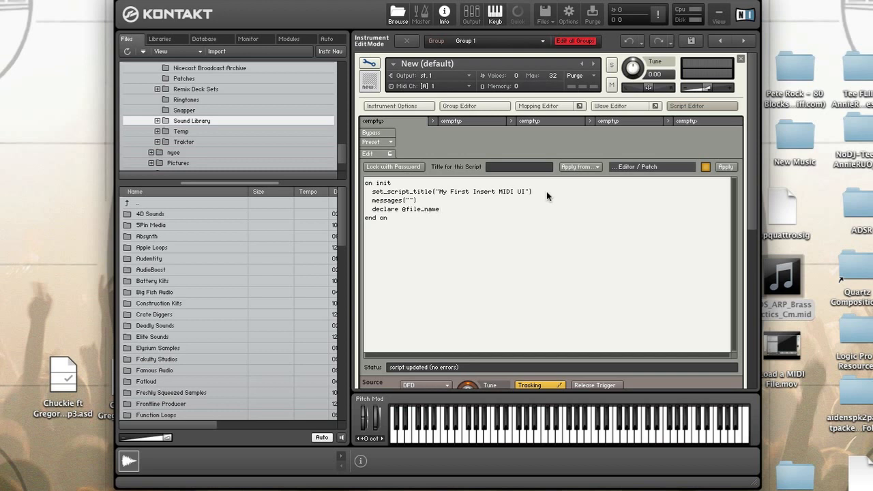
text(declare @file))
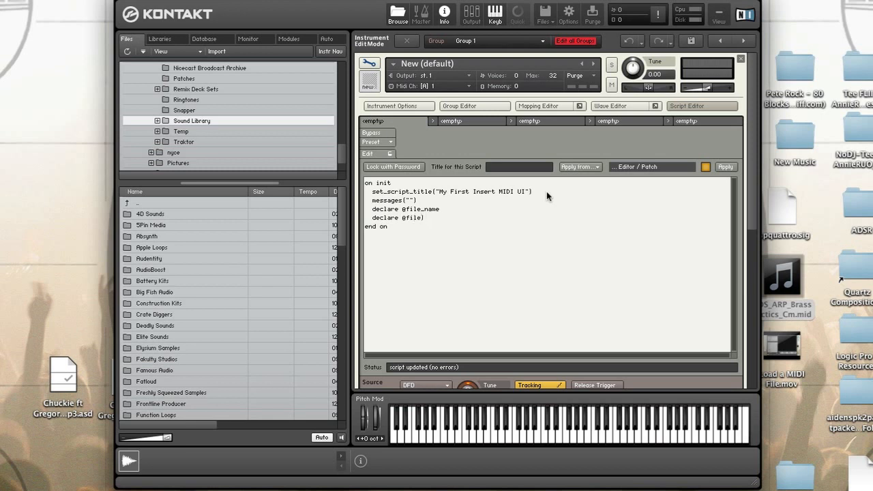
text(_path)
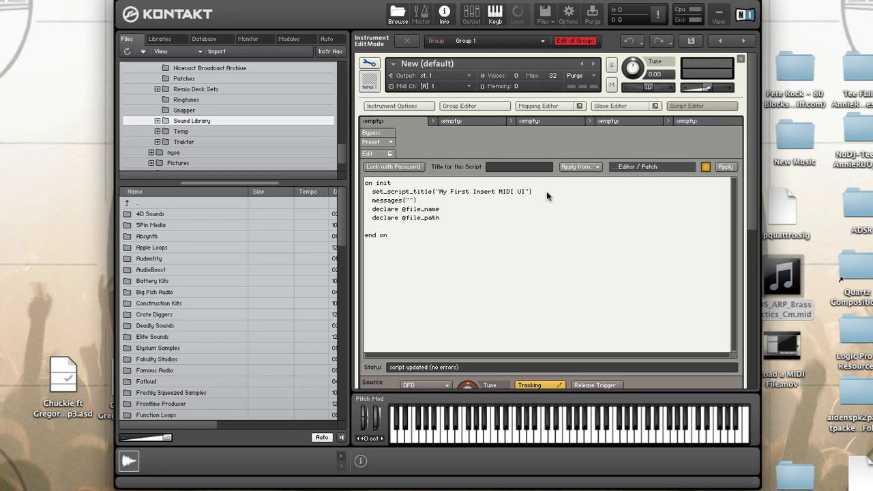
text(@file_name)
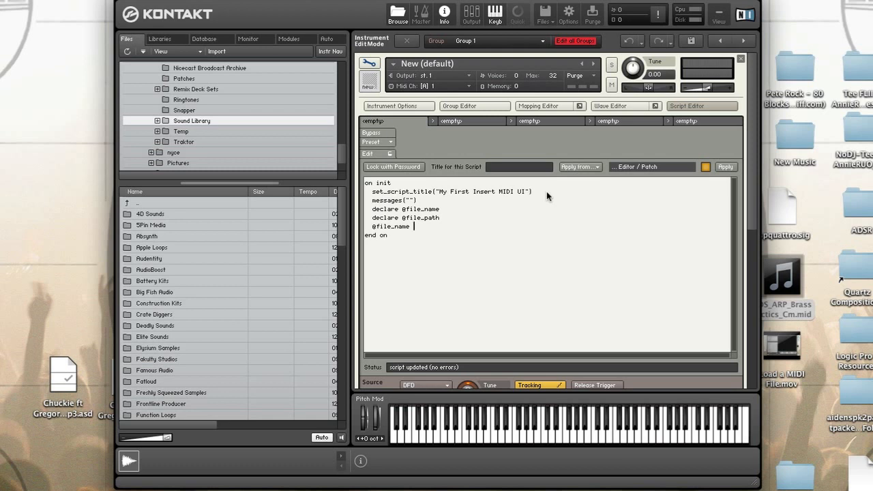
text(:=)
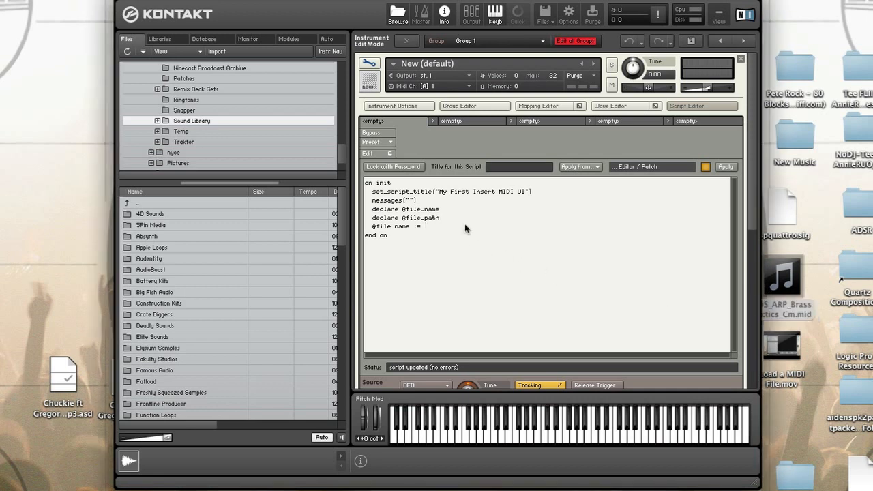
text("HOS_ARP_BrassTactics_Cm.mid")
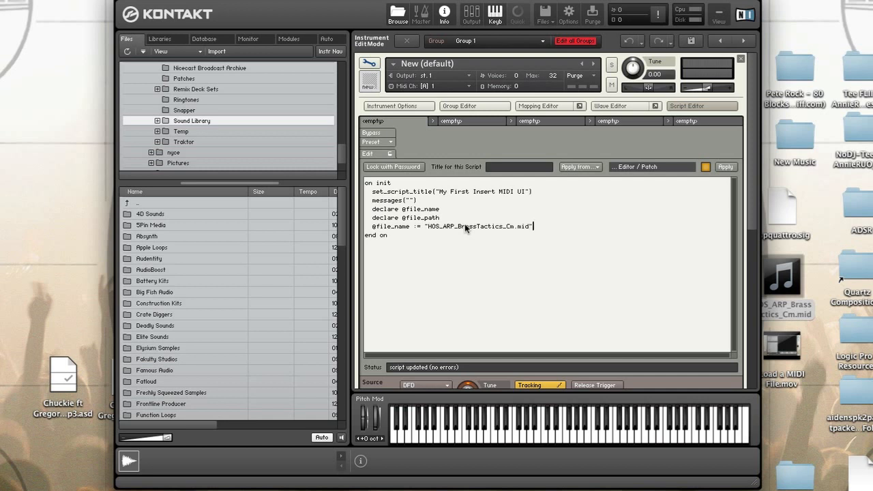
text(@file)
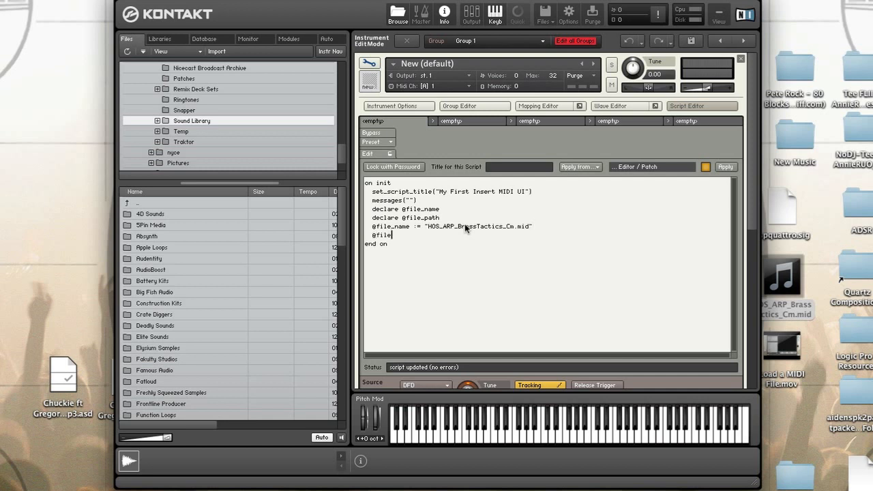
text(_patc)
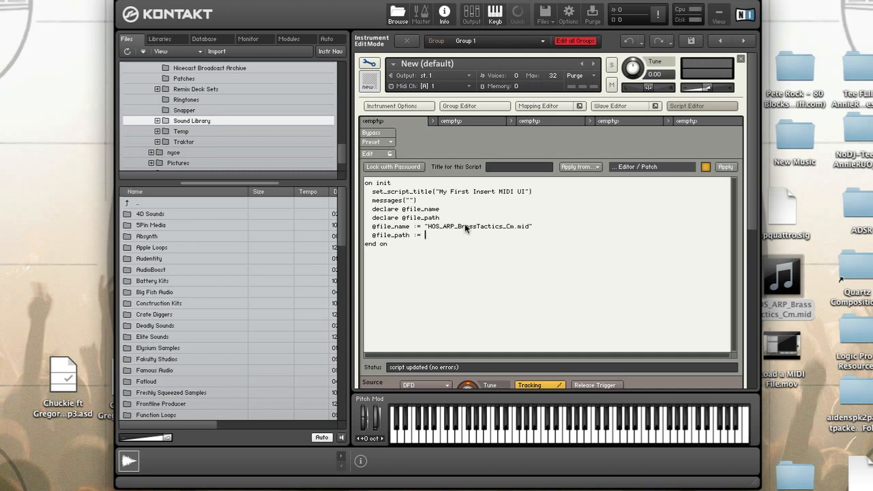
text(/Users/nyce/Desktop)
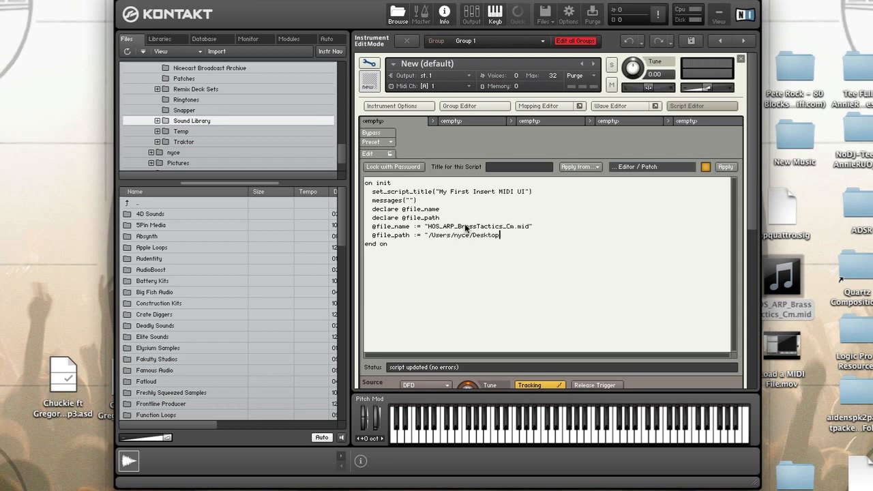
text(/")
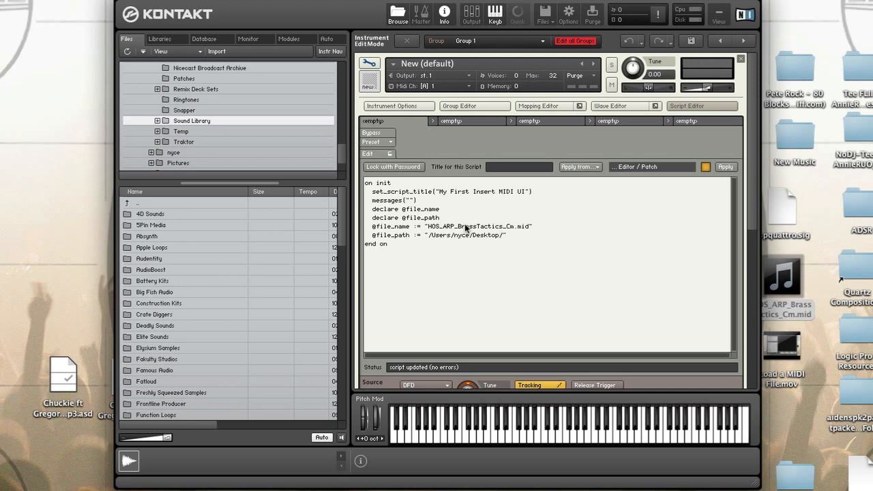
text(& @file_)
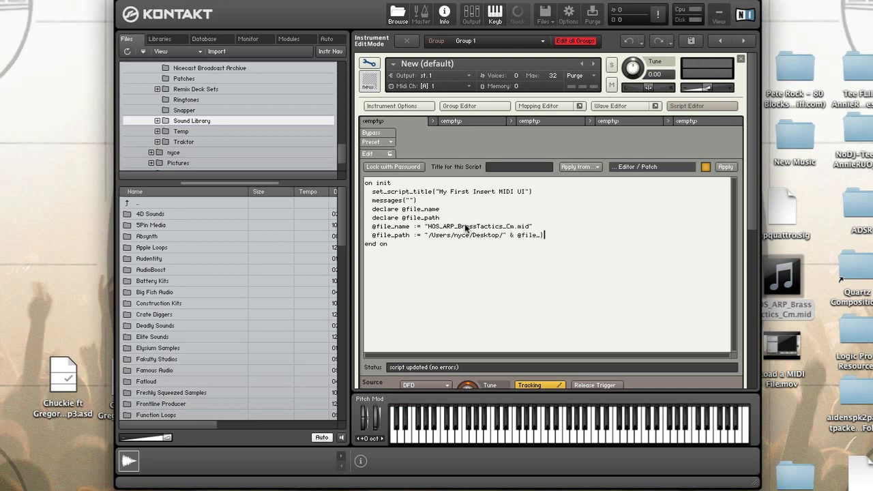
text(name)
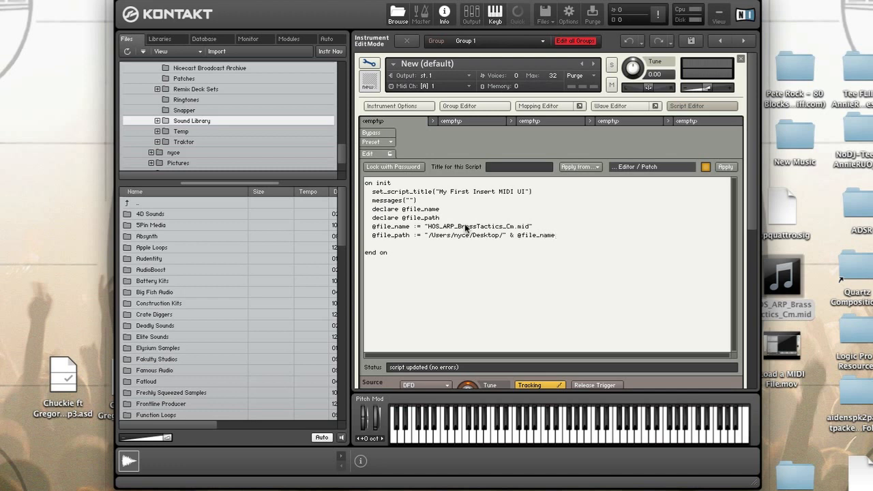
text(declare)
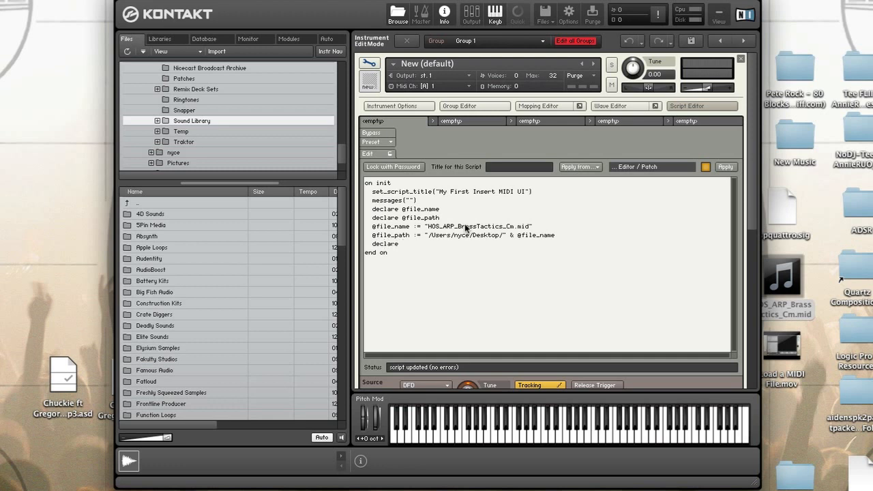
Declare $load_mf_id and a ui_button $load_file in the init callback.
text($1)
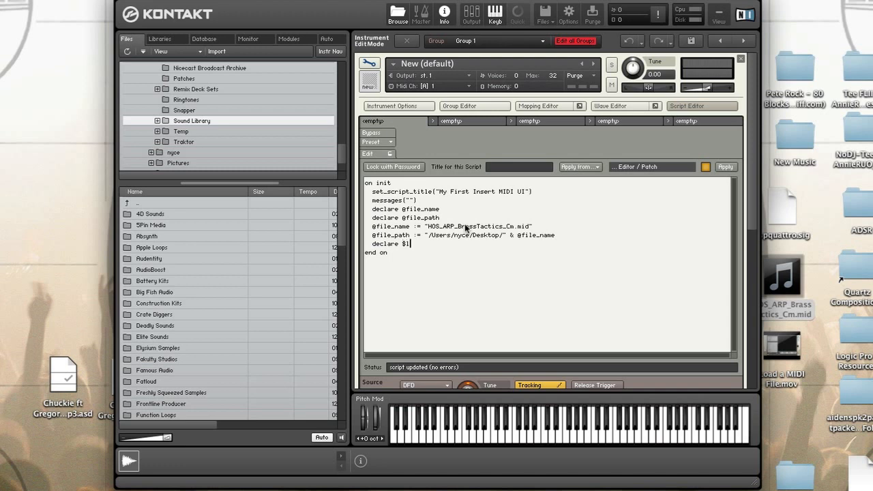
text(load_mf_id)
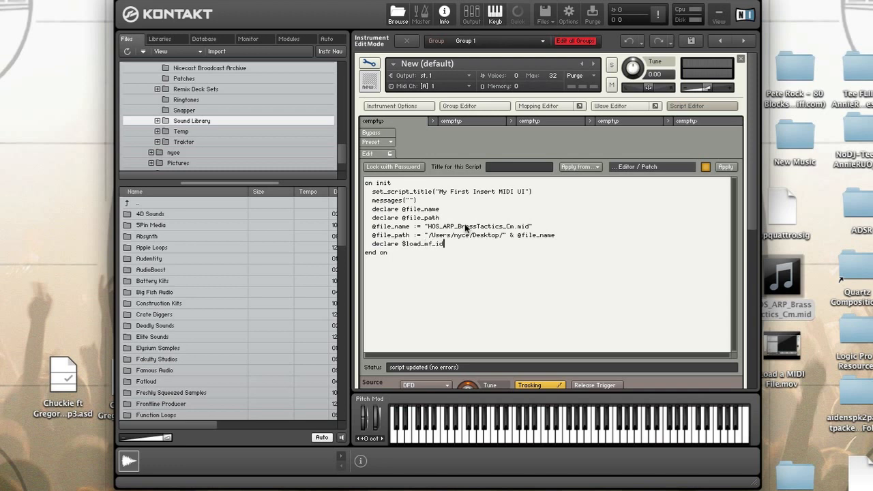
text(declare)
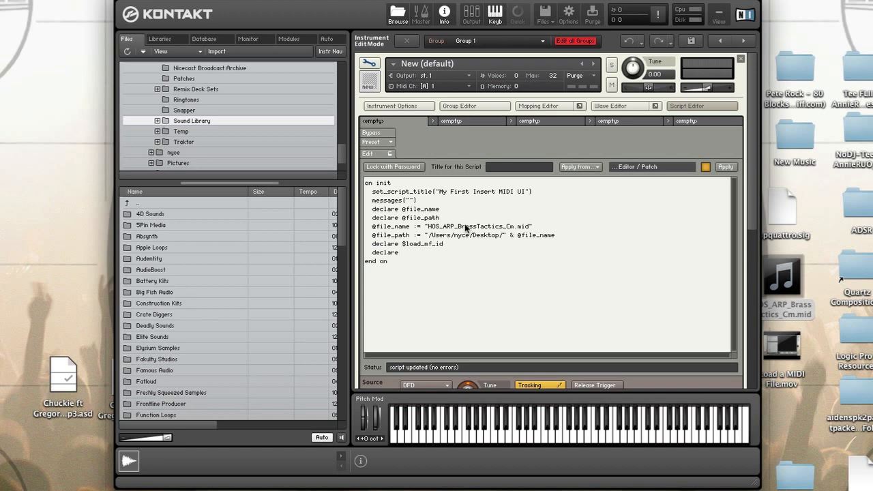
text(ui_but)
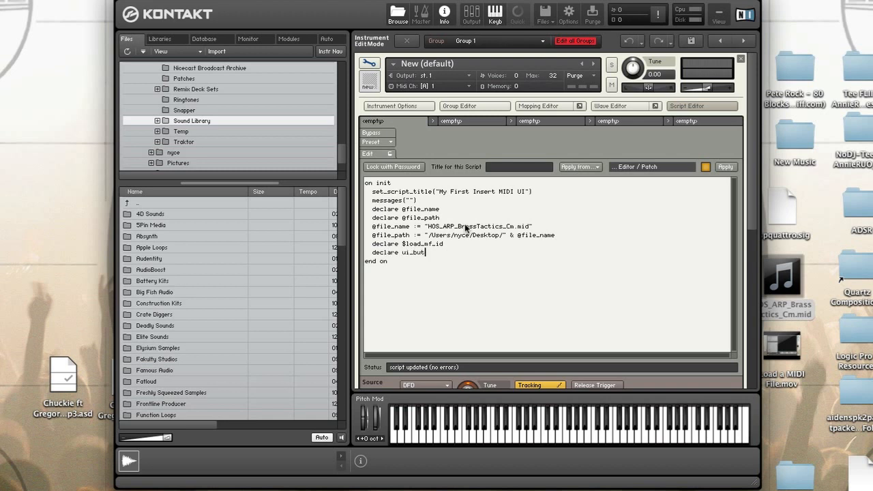
text(ton)
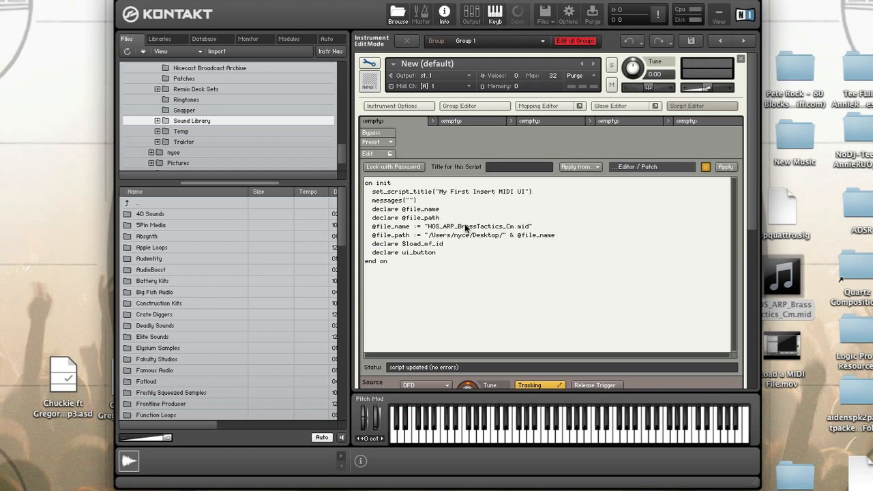
text($load)
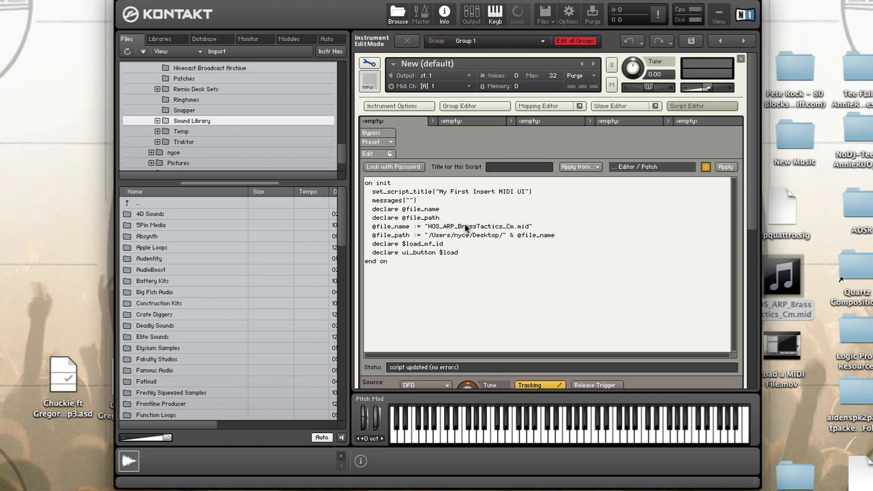
text(_file)
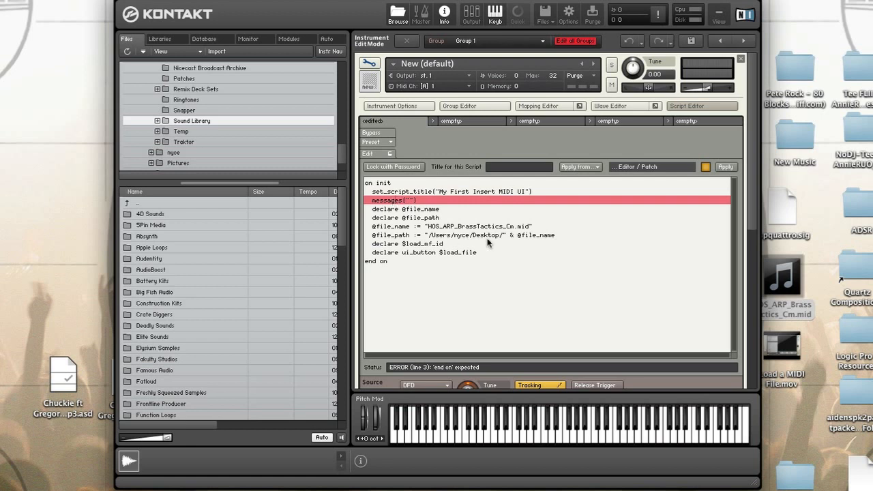
Correct messages to message on line 3 and apply so the script compiles.
click(396, 199)
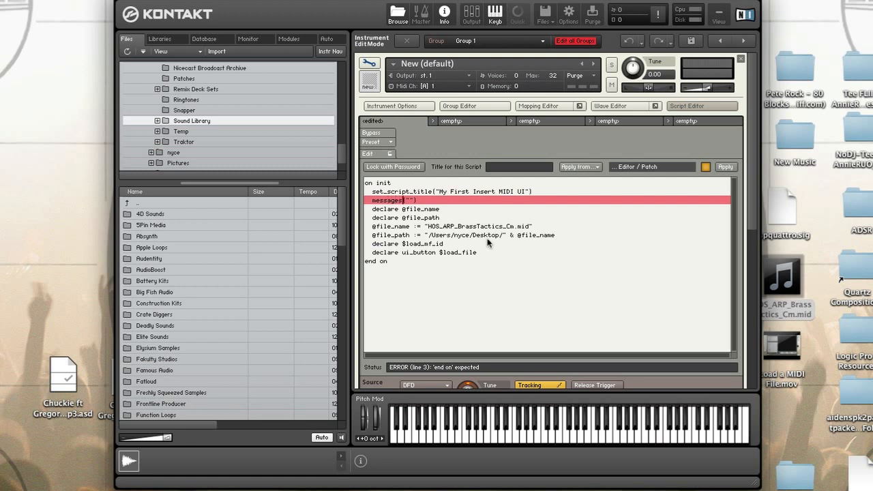
click(725, 166)
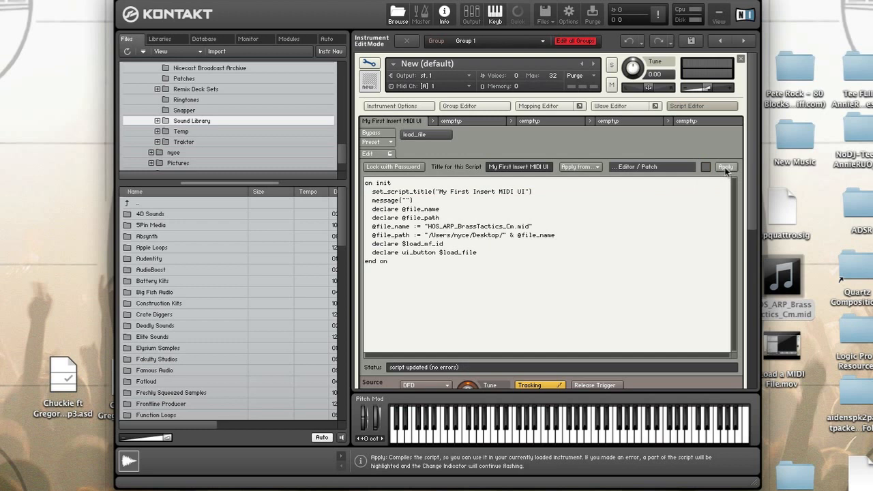
click(725, 166)
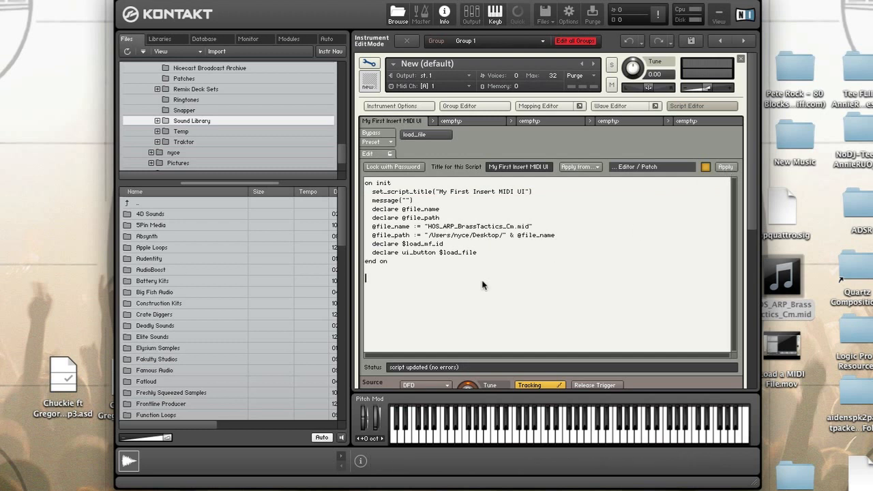
Begin an on ui_control($load_file) callback that assigns to $load_mf_id.
text(on ui_control)
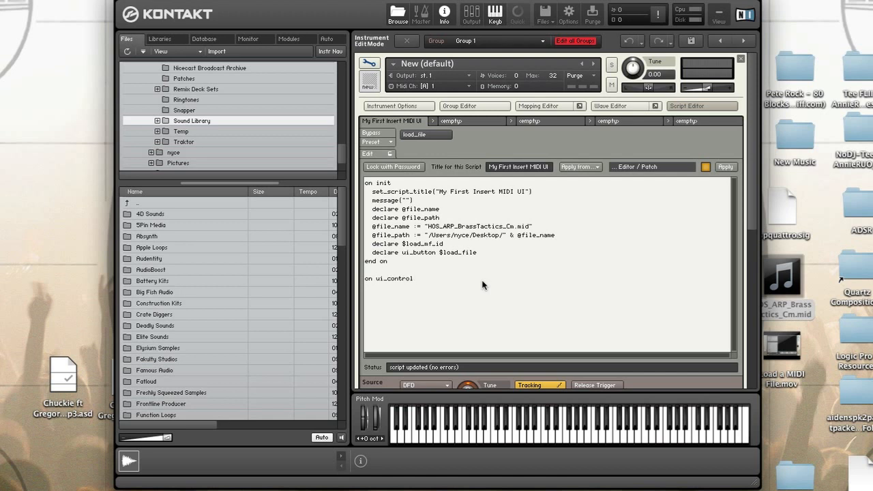
text(($1)
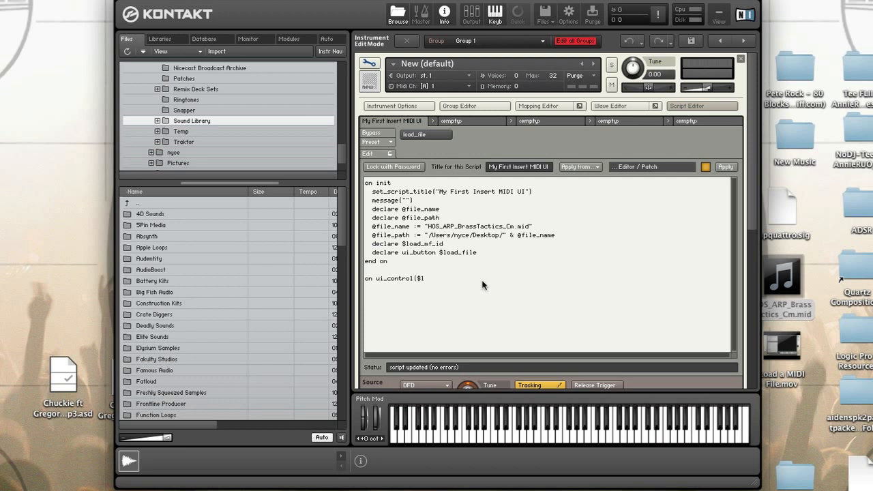
text($load_file))
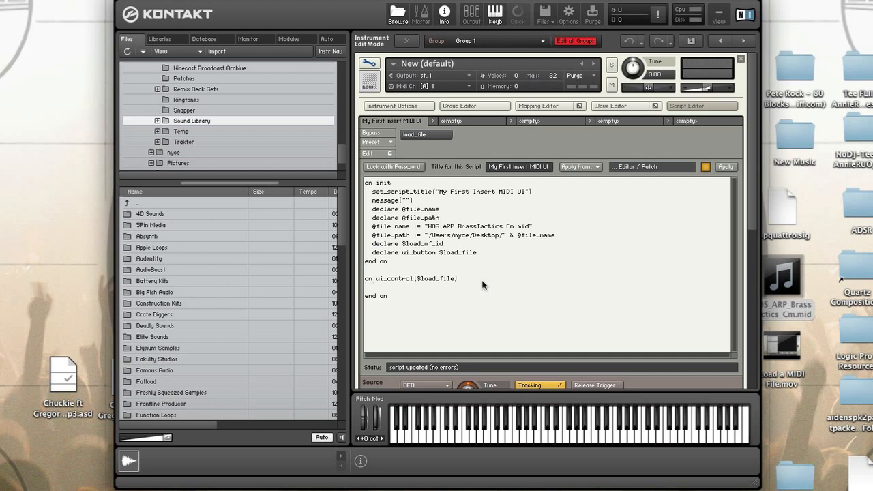
text($load_mf)
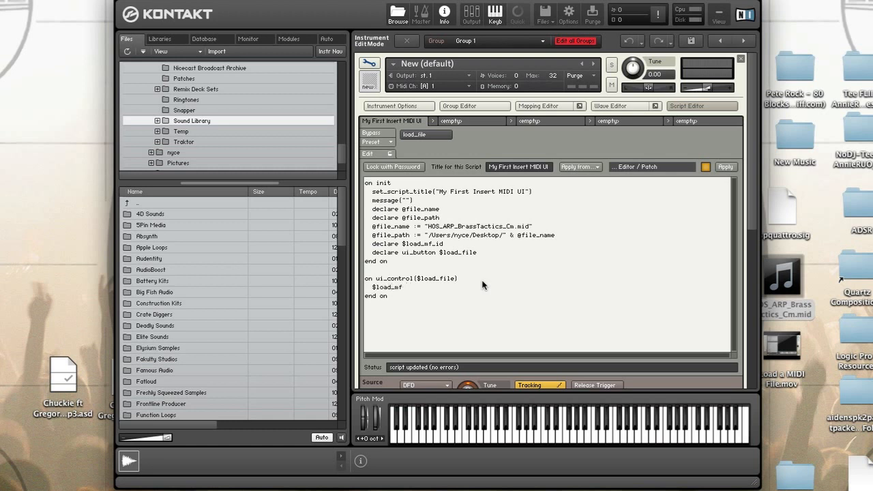
text(_id :=)
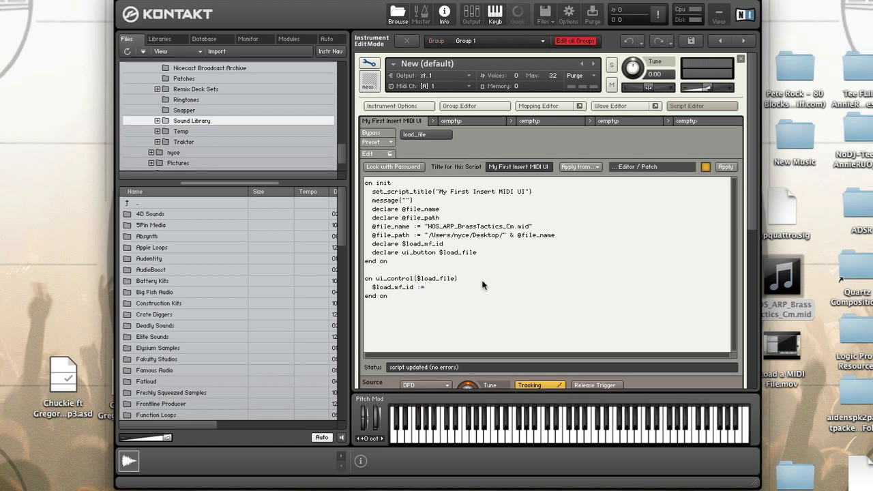
text(mf_insert_file)
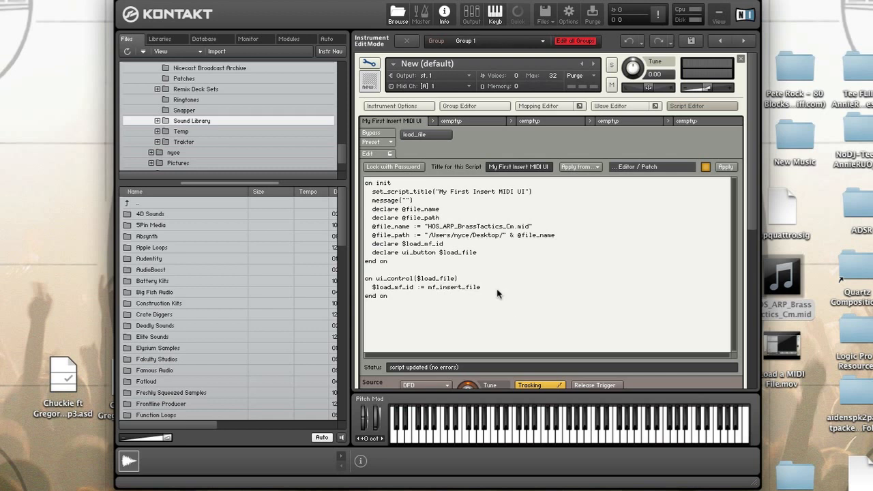
text(()
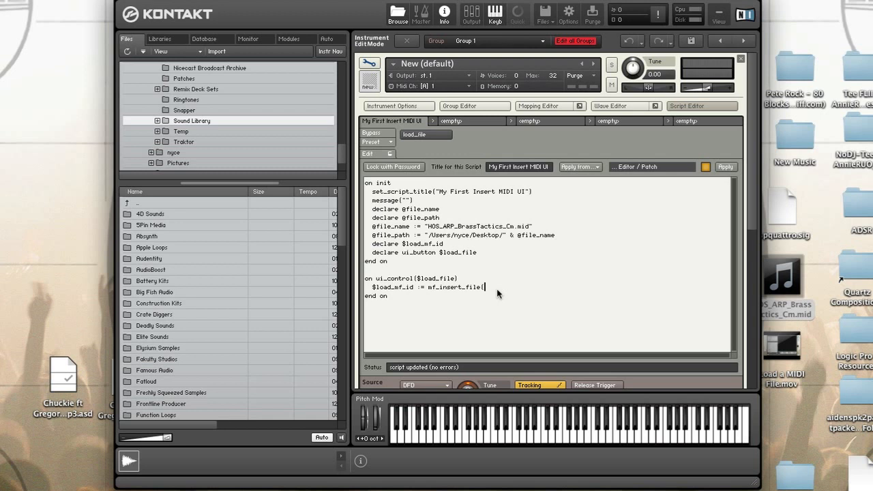
text(@)
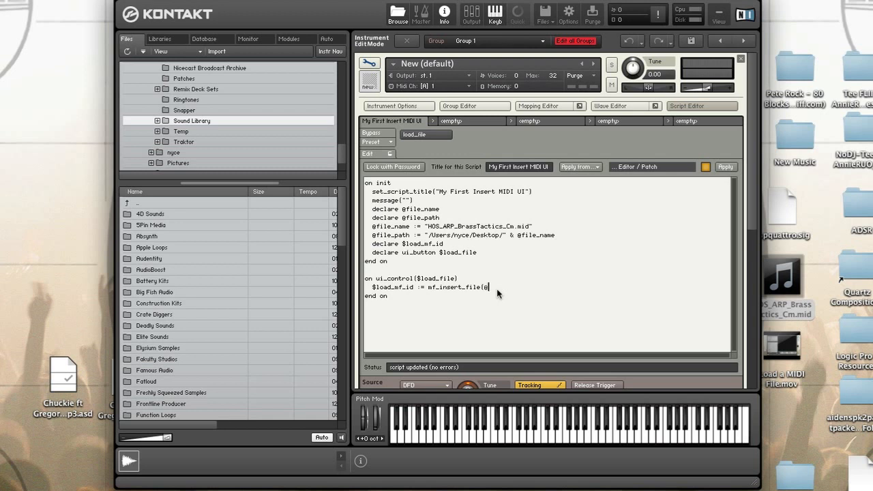
text(@filepath,)
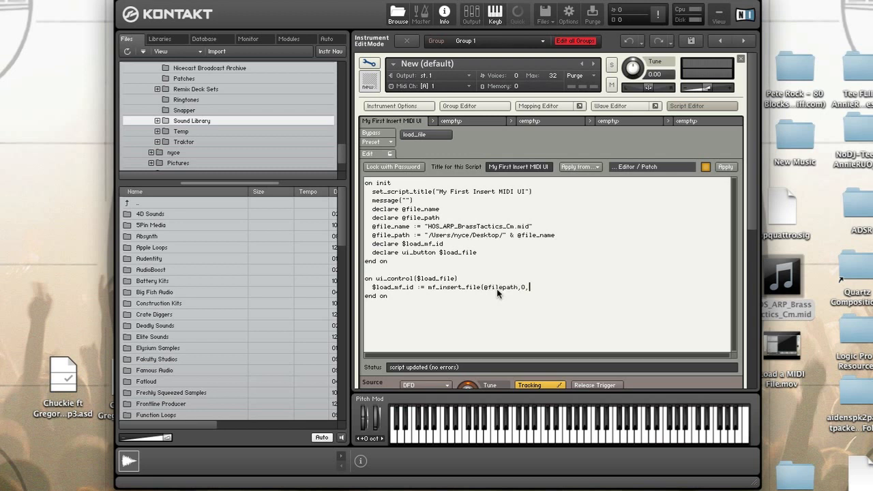
text(0)
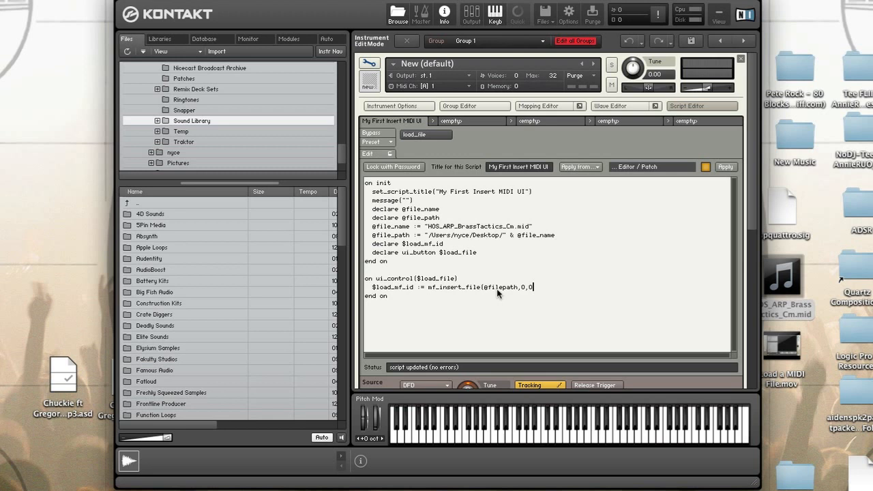
text(,)
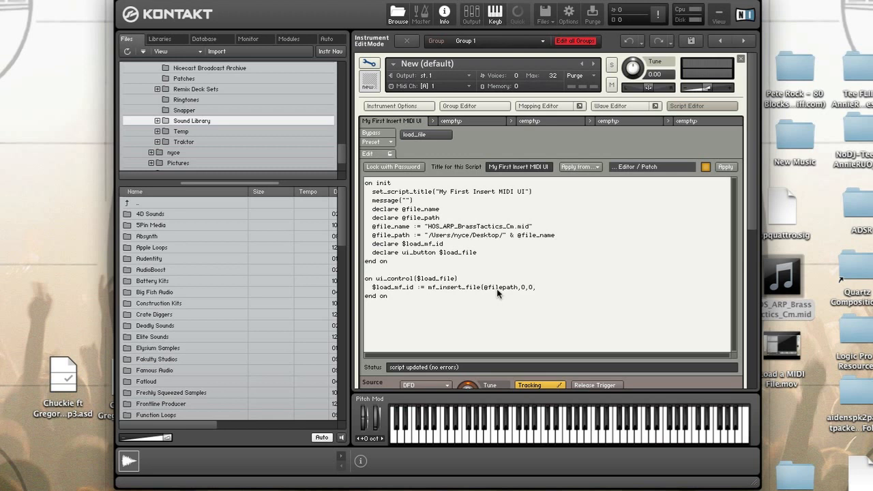
text(,0)
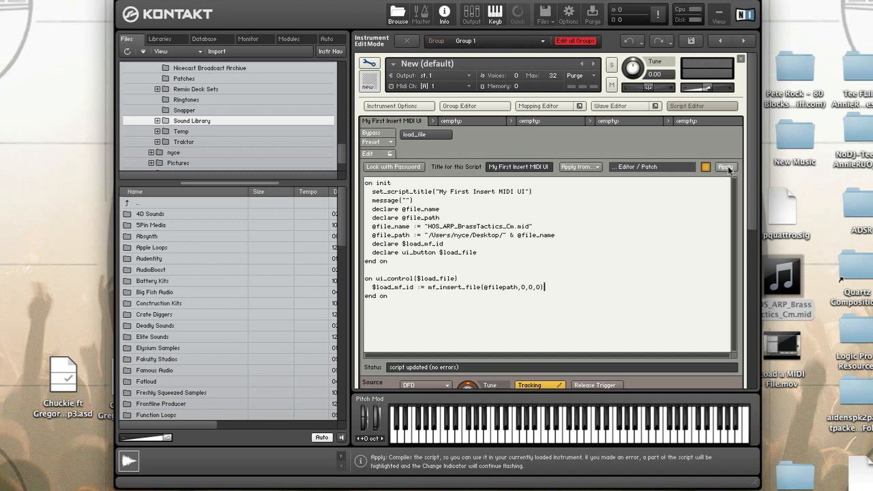
click(725, 166)
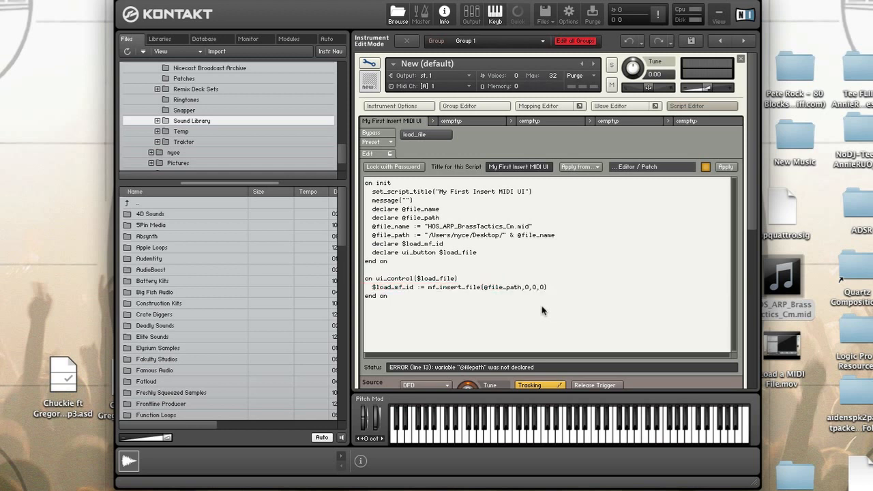
click(726, 167)
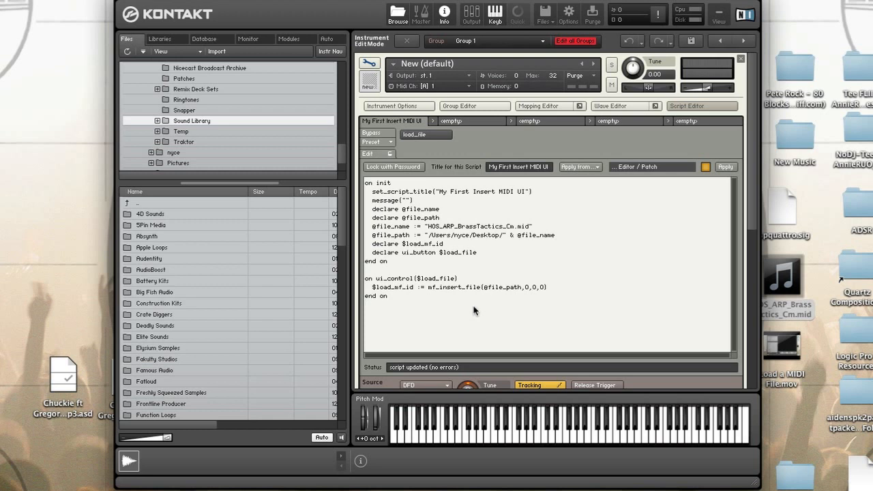
Start on async_complete, checking $NI_ASYNC_ID against $load_mf_id and resetting $load_mf_id to -1.
text(on a)
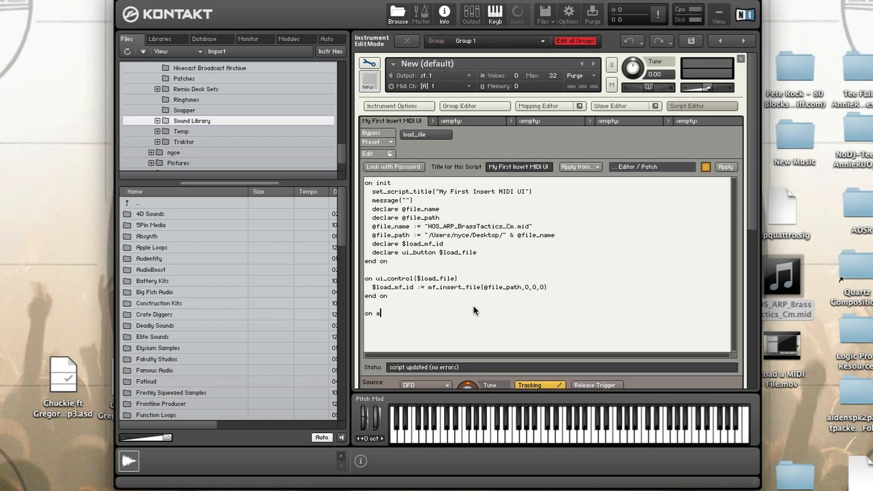
text(sync_complete)
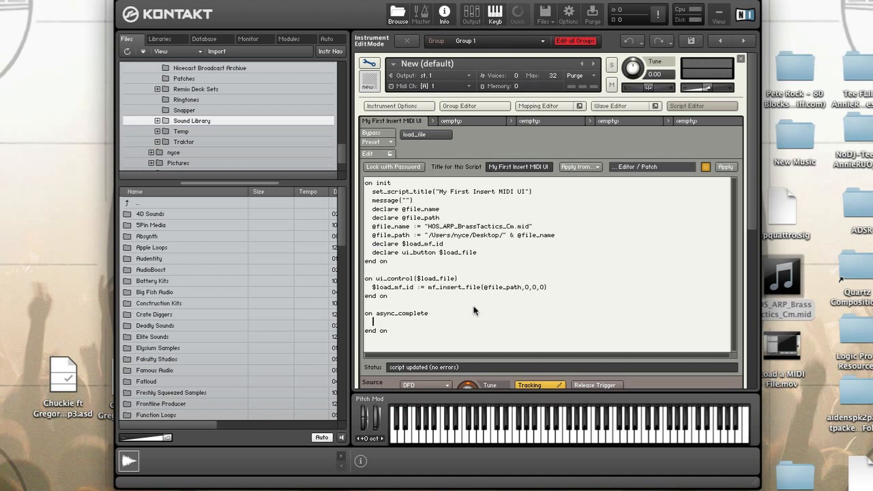
text(i)
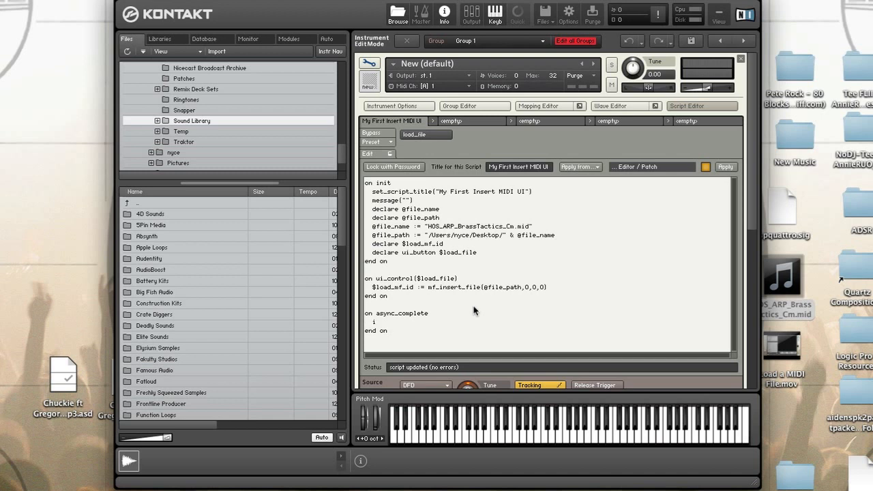
text(if ($NI)
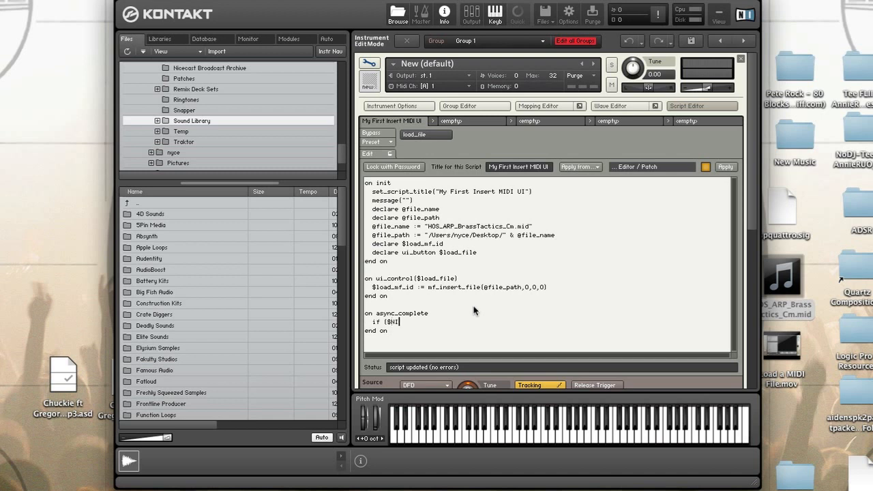
text(_ASYNC_ID =)
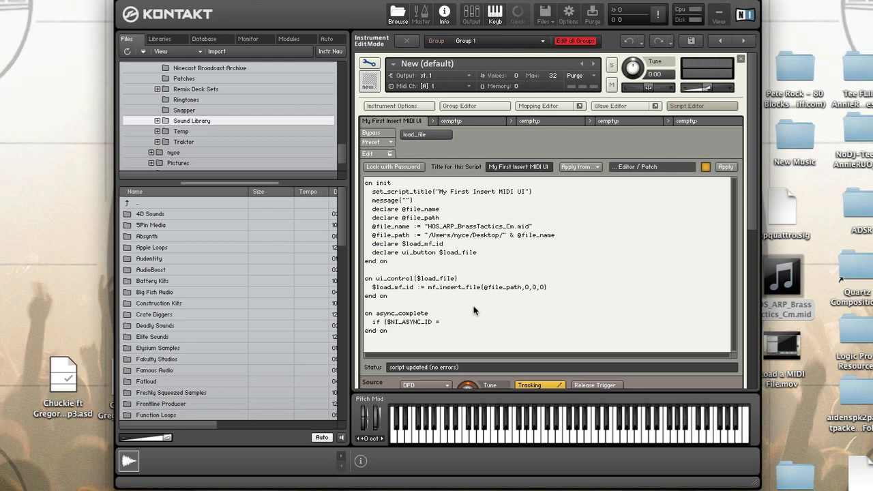
text($load_mf_id)
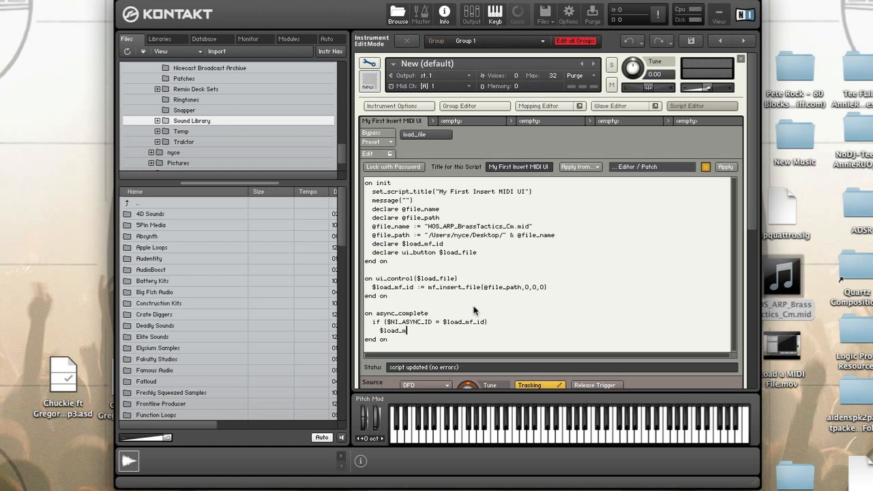
text(f_id :)
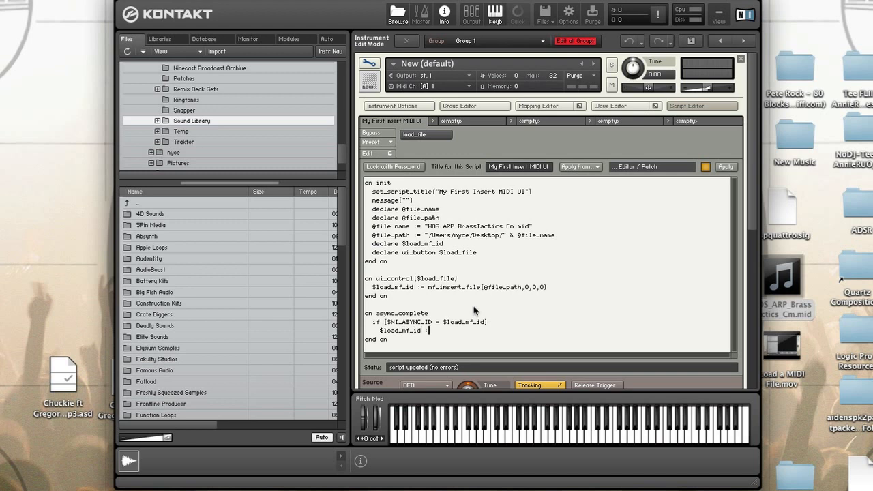
text(= 0)
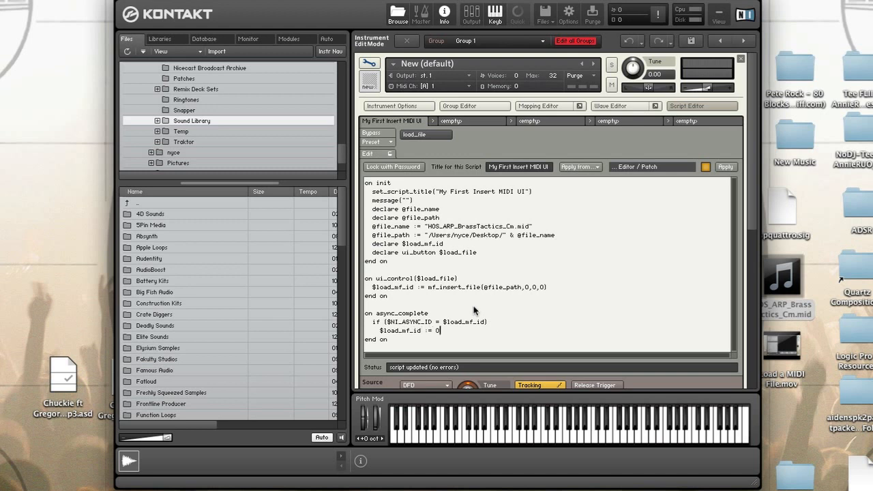
text(-1)
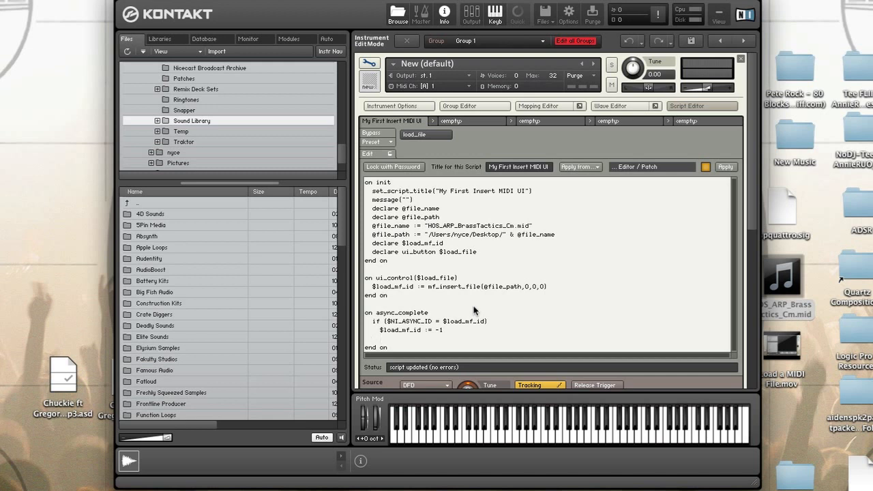
Add a $NI_ASYNC_EXIT_STATUS = 0 check that shows 'Error: MIDI file not found!'.
text(if ($NI_ASYNC_EXIT_STATUS)
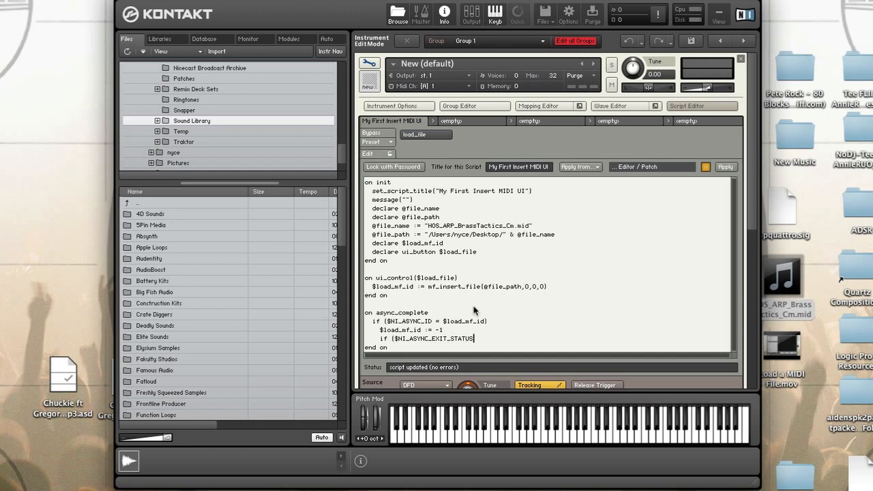
text(= 0)
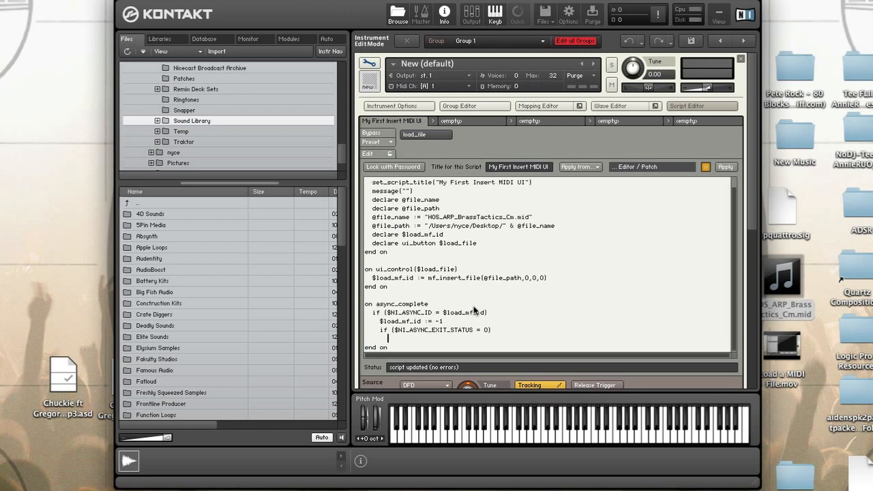
text(message(")
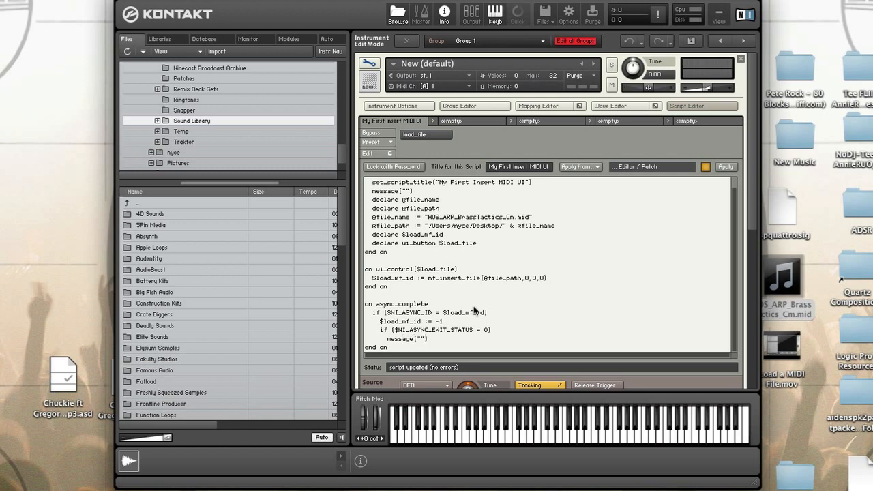
text(Error)
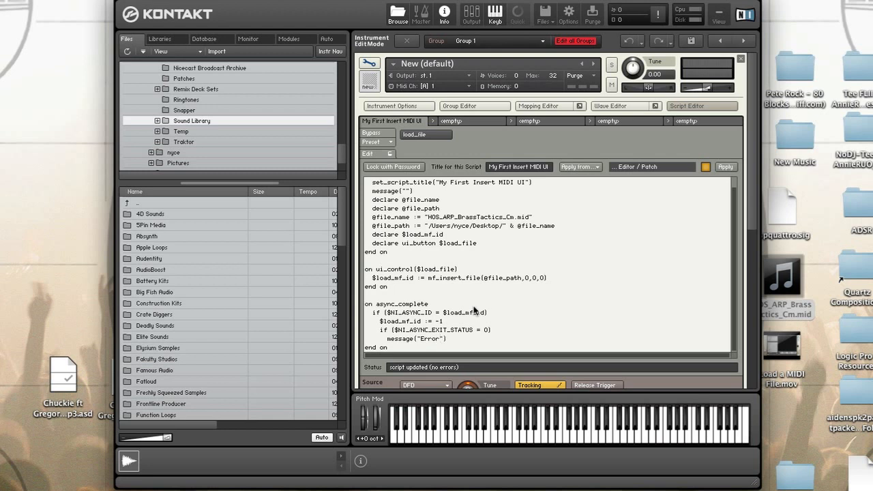
text(: M)
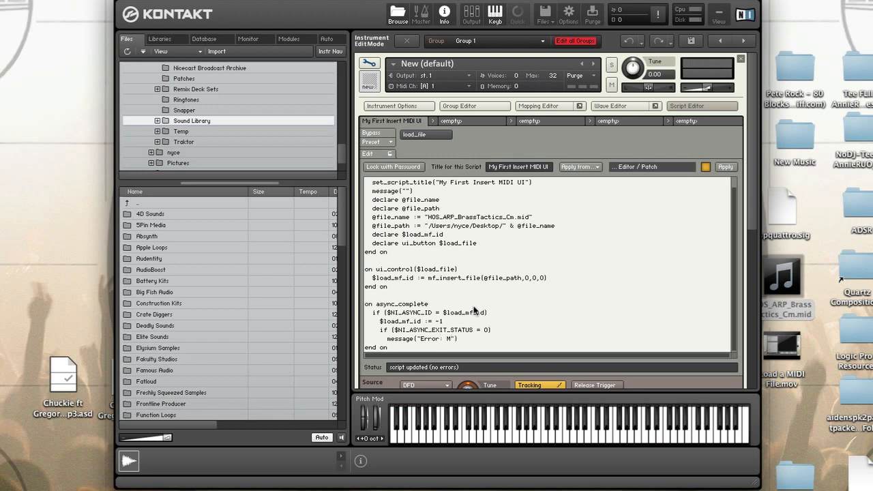
text(IDI file not found!)
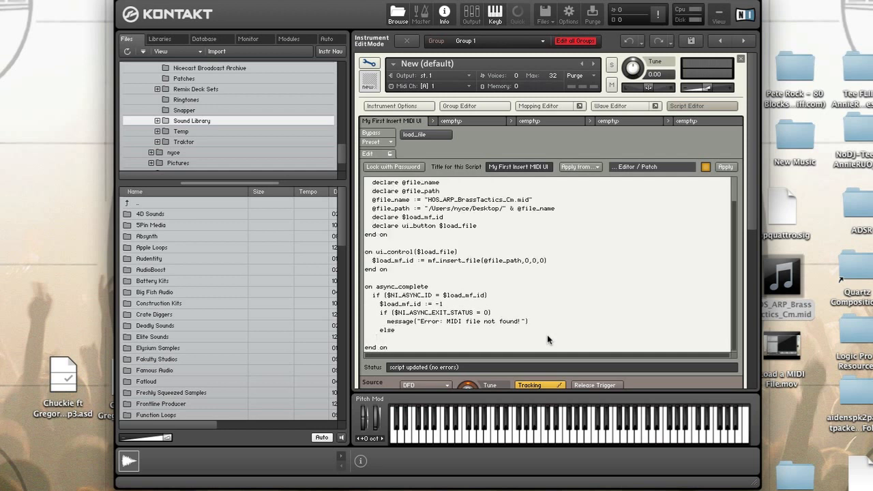
text(message)
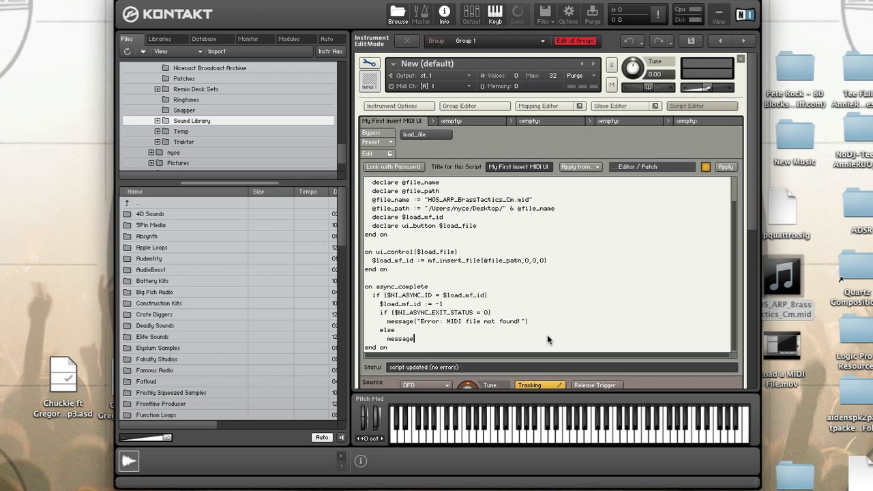
text(("Successfully loaded MIDI file)
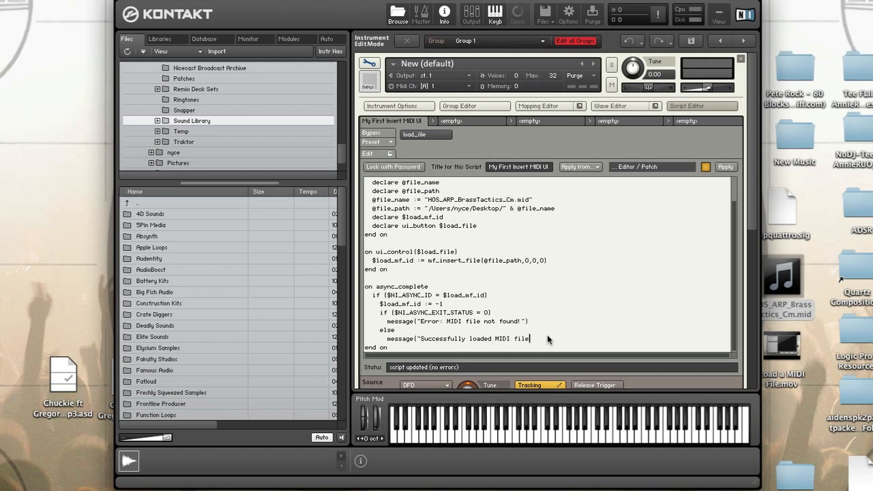
text(: ")
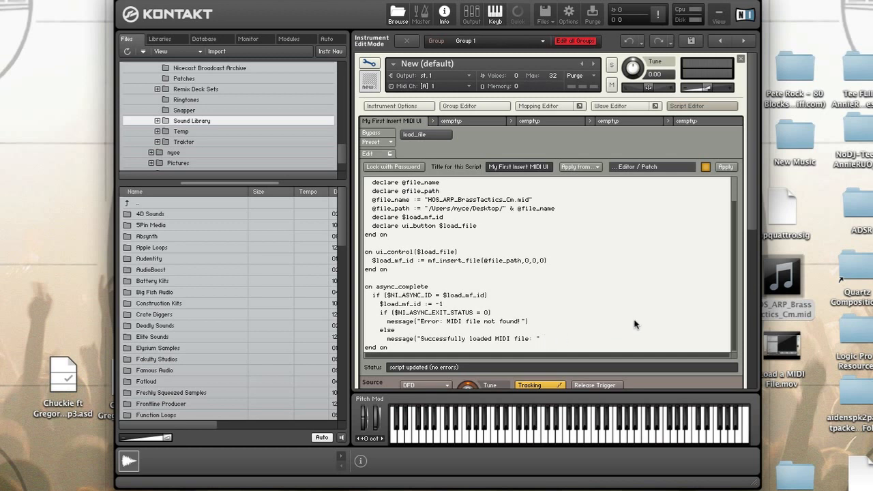
text(@file_name)
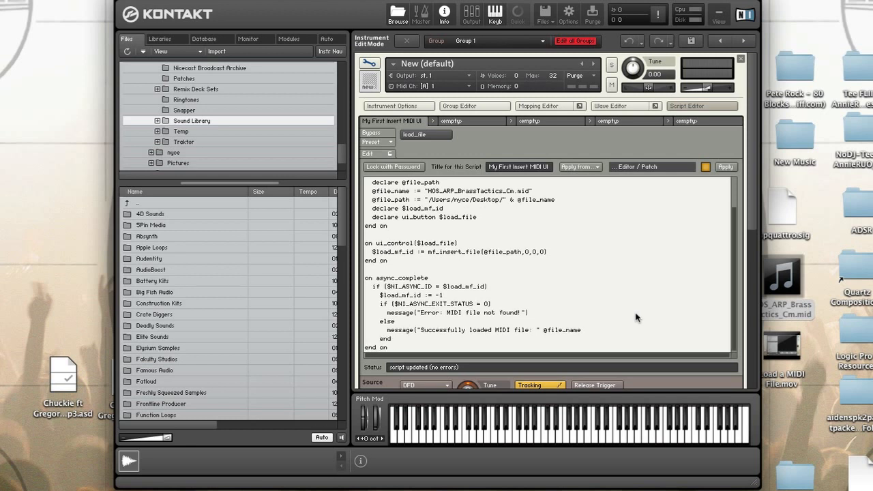
text(end if)
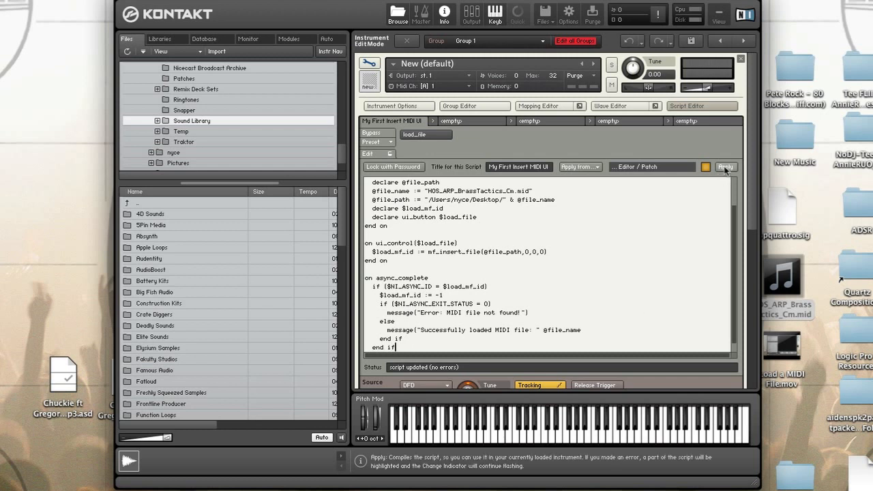
click(726, 166)
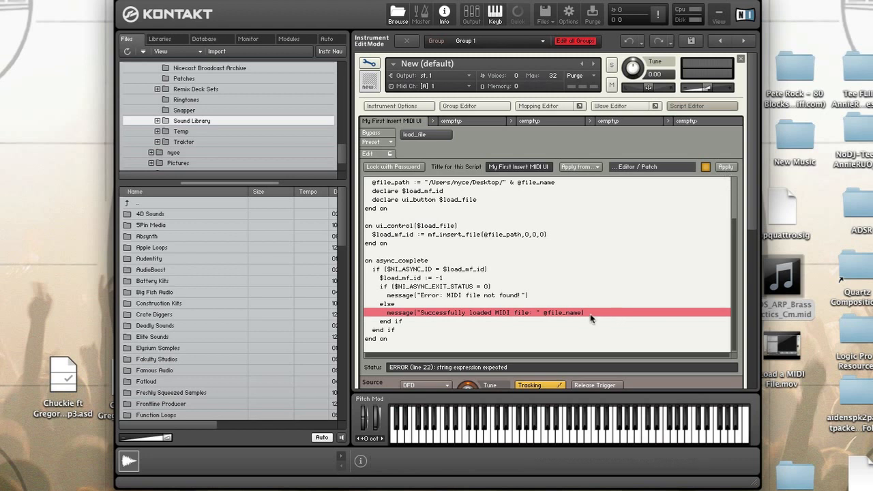
mouse_move(596, 316)
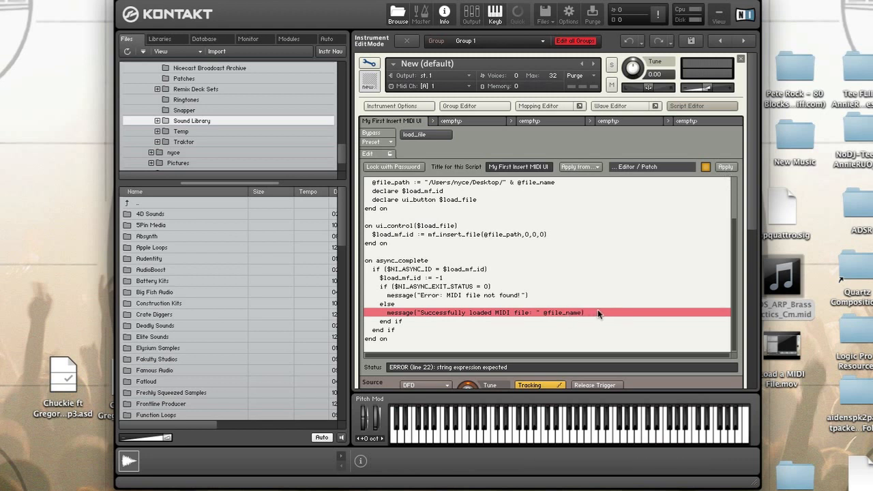
mouse_move(512, 322)
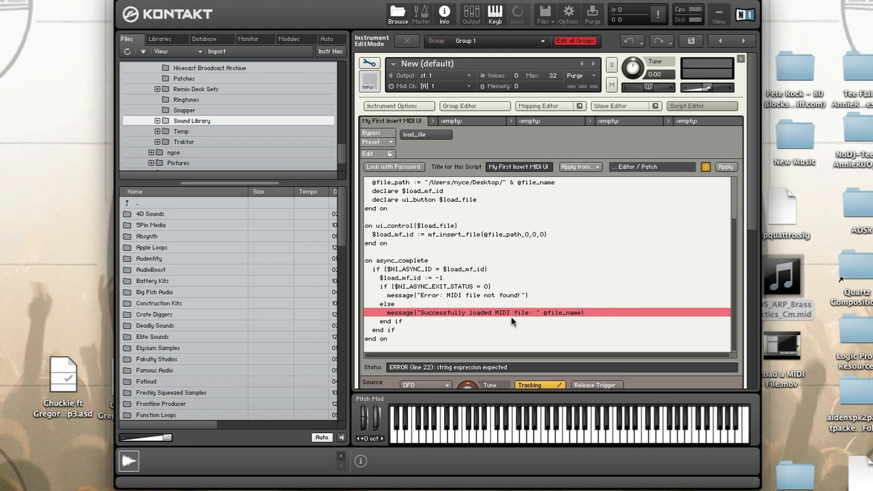
mouse_move(583, 322)
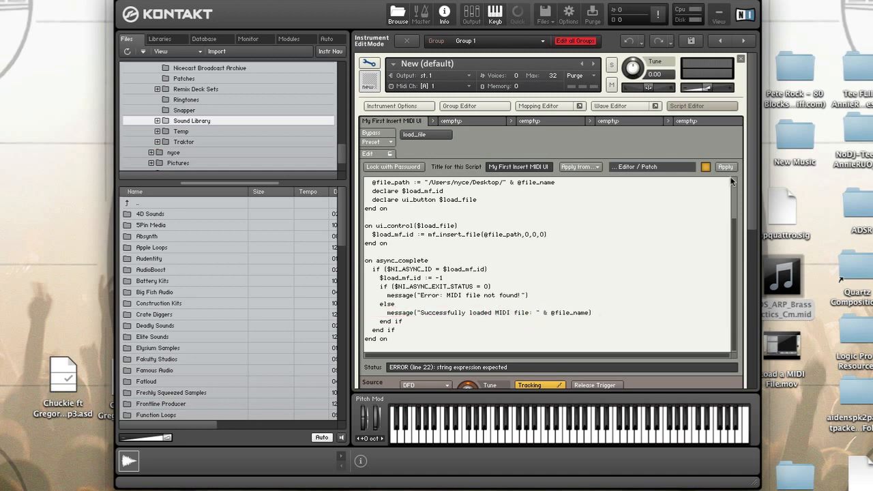
click(726, 166)
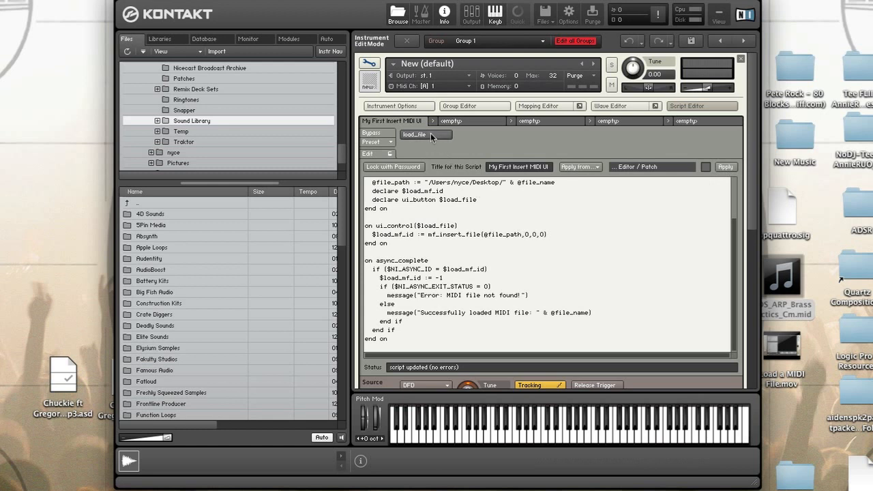
Trigger load_file with the mistyped file name, getting 'Error: MIDI file not found!'.
click(414, 134)
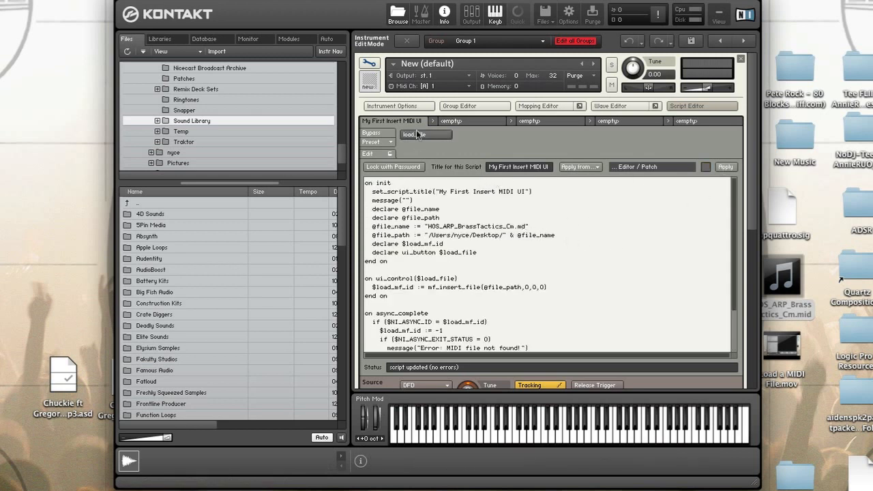
click(425, 135)
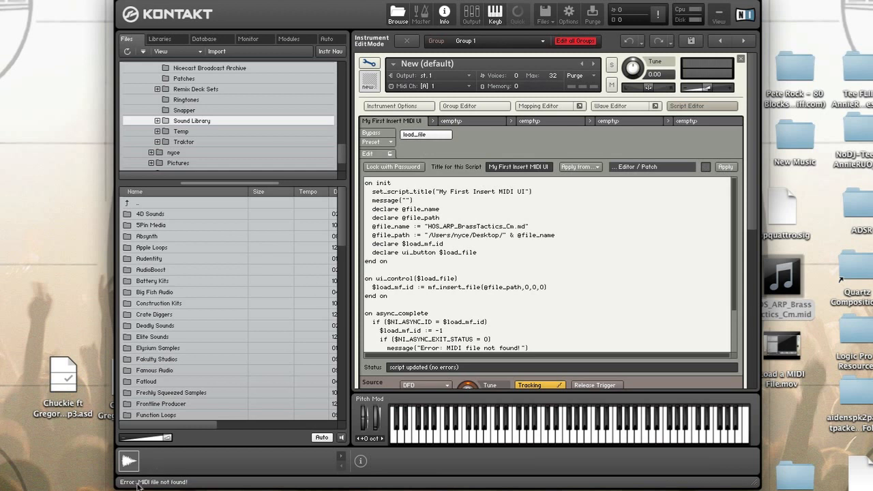
mouse_move(538, 244)
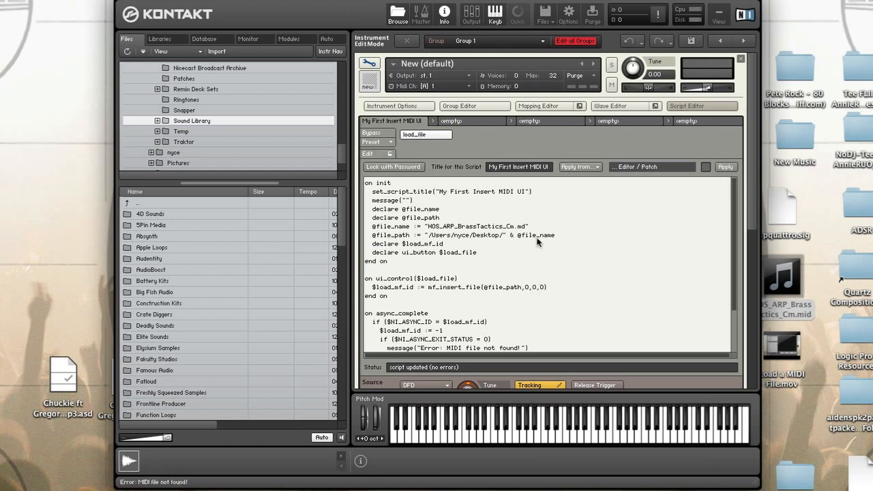
mouse_move(575, 286)
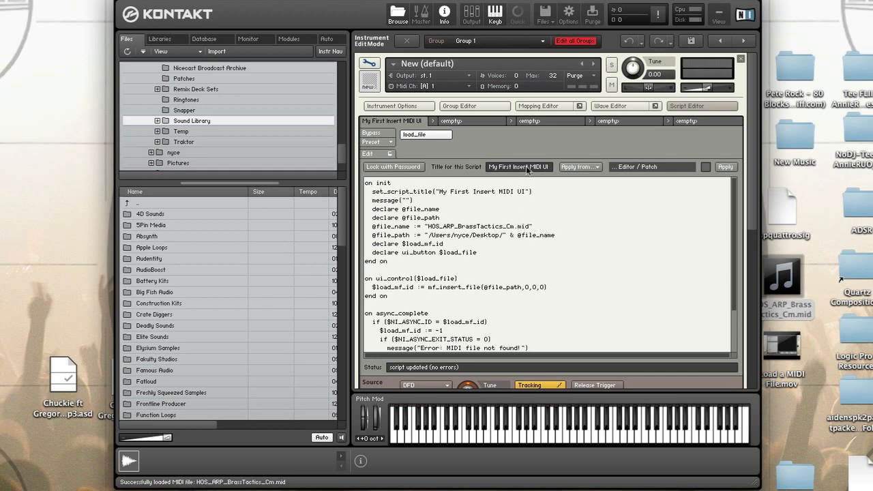
mouse_move(517, 208)
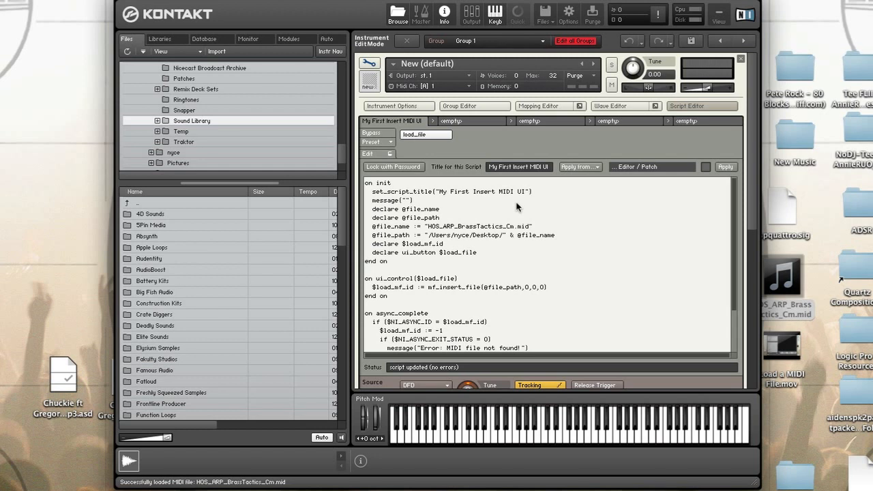
mouse_move(519, 231)
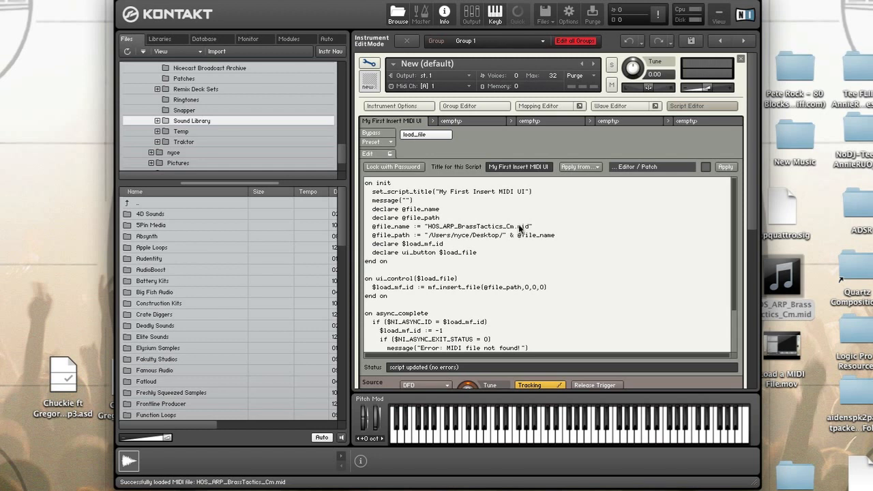